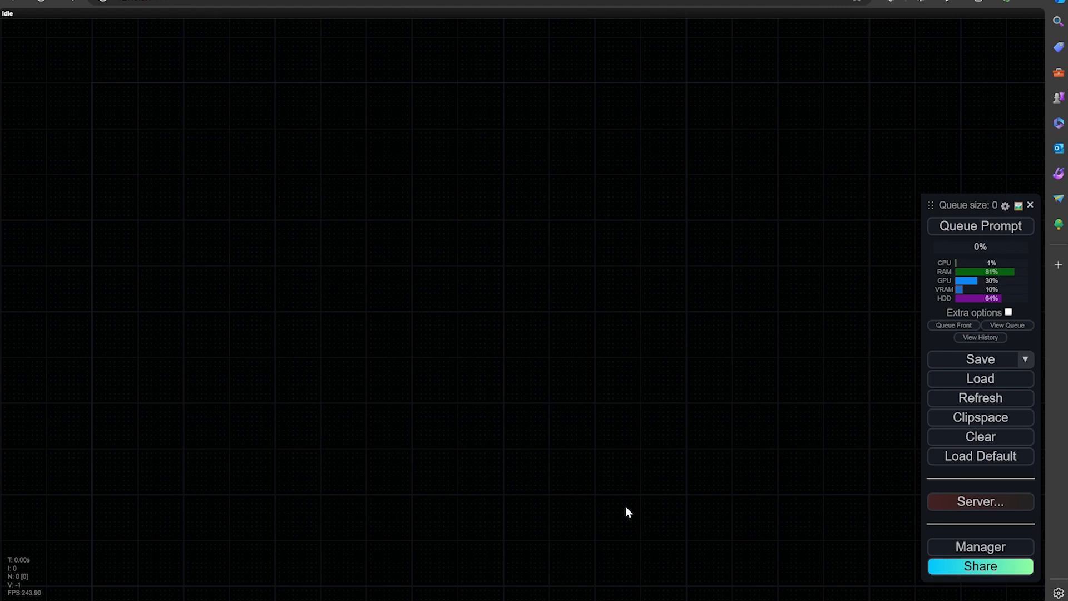
mouse_move(621, 504)
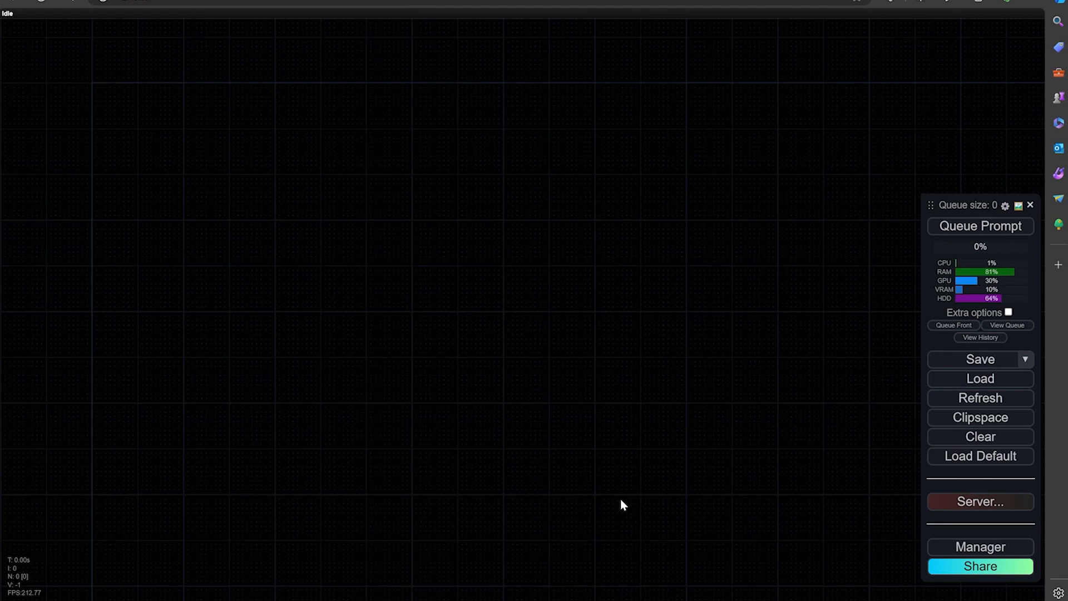
mouse_move(647, 470)
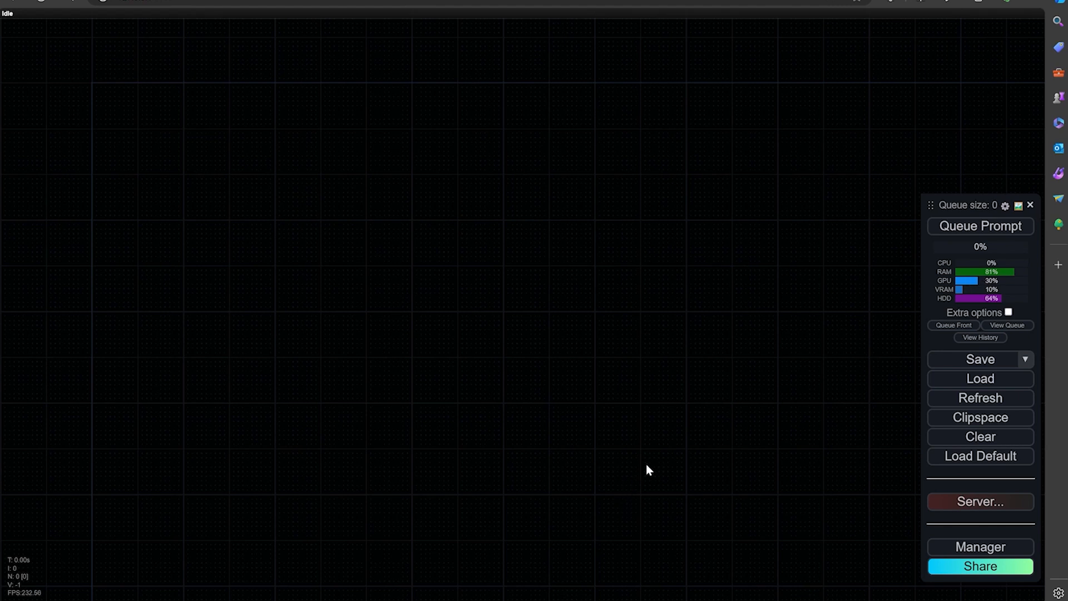
mouse_move(521, 366)
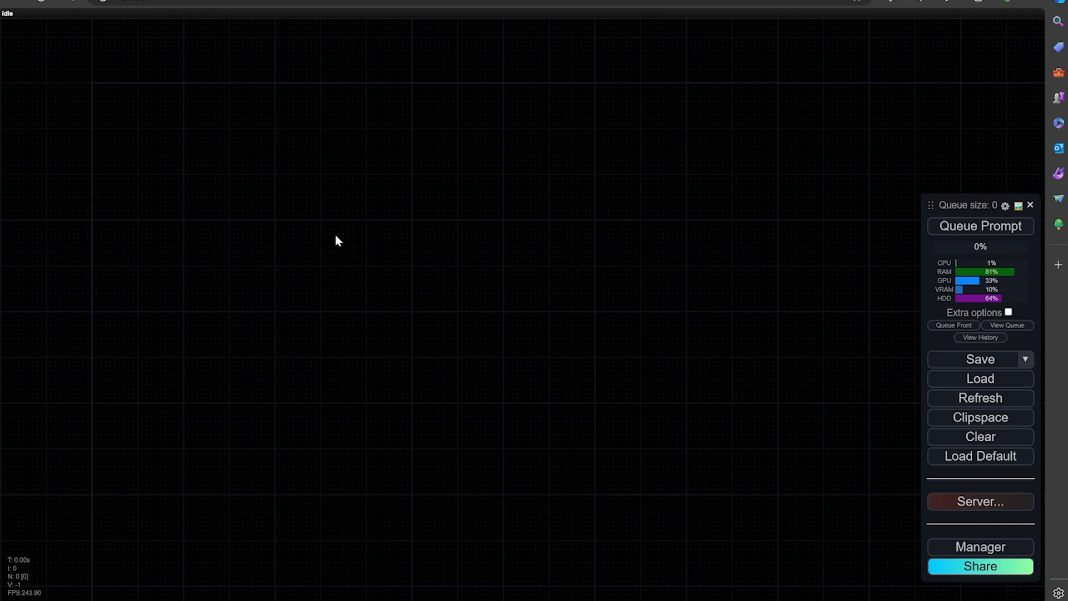
mouse_move(332, 237)
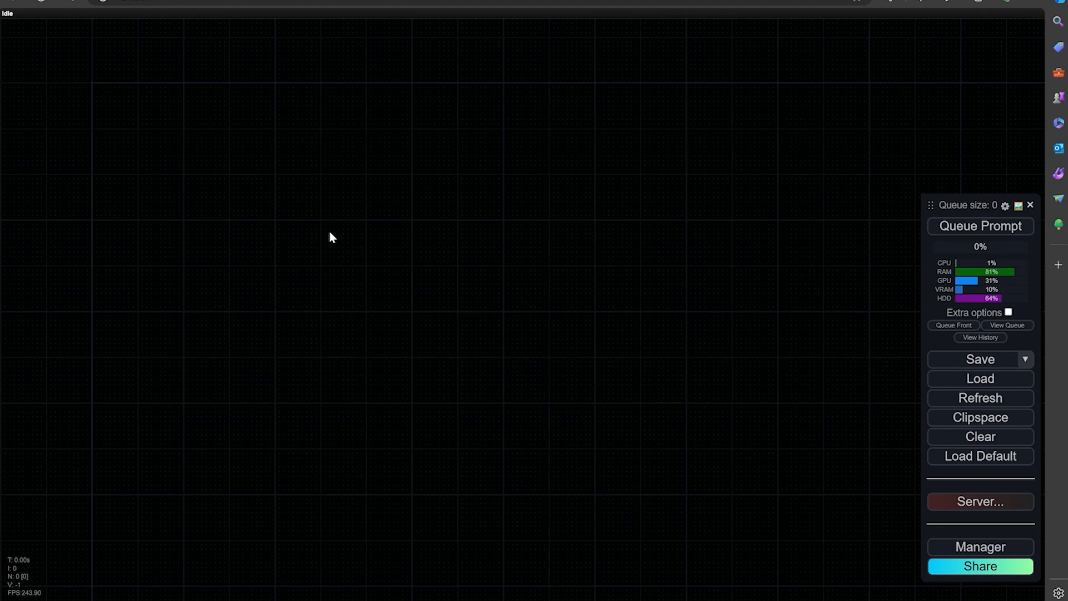
mouse_move(373, 192)
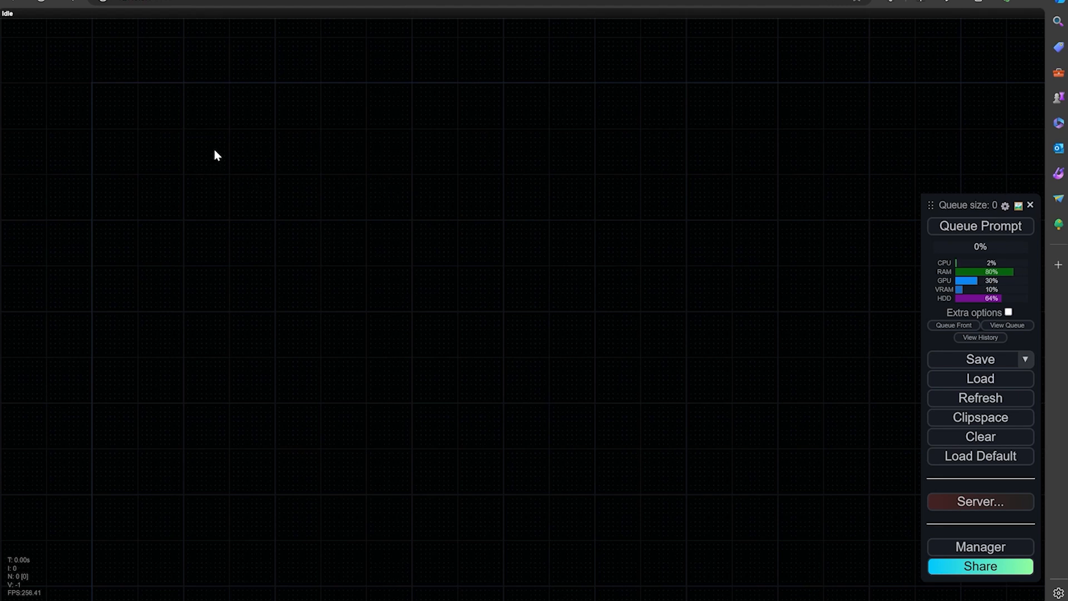
Add Yoloworld Model Loader and ESAM Model Loader nodes from the node search.
double_click(215, 154)
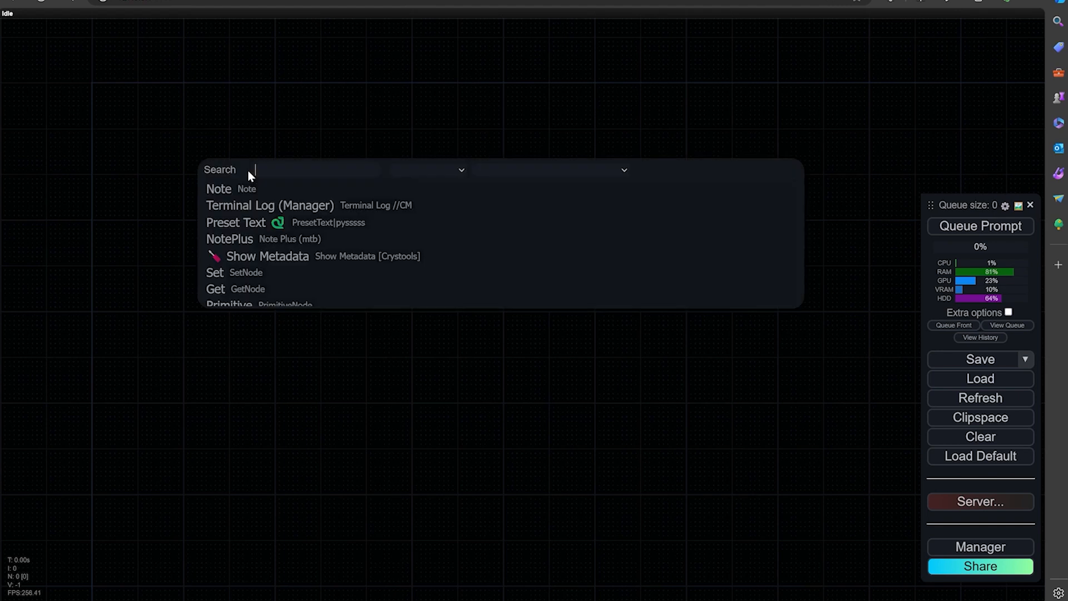
type("yol")
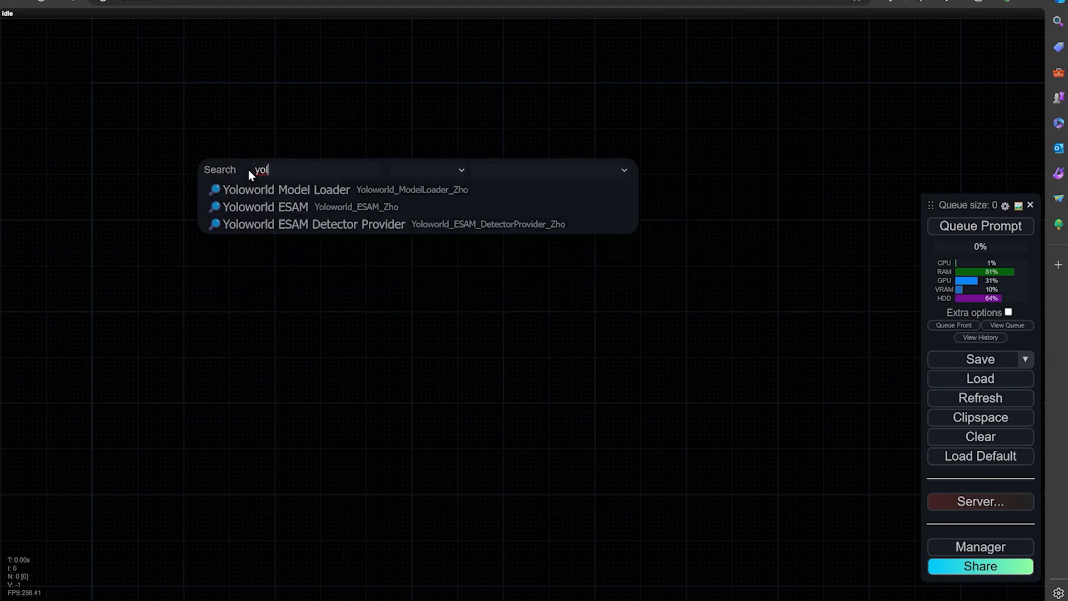
left_click(286, 189)
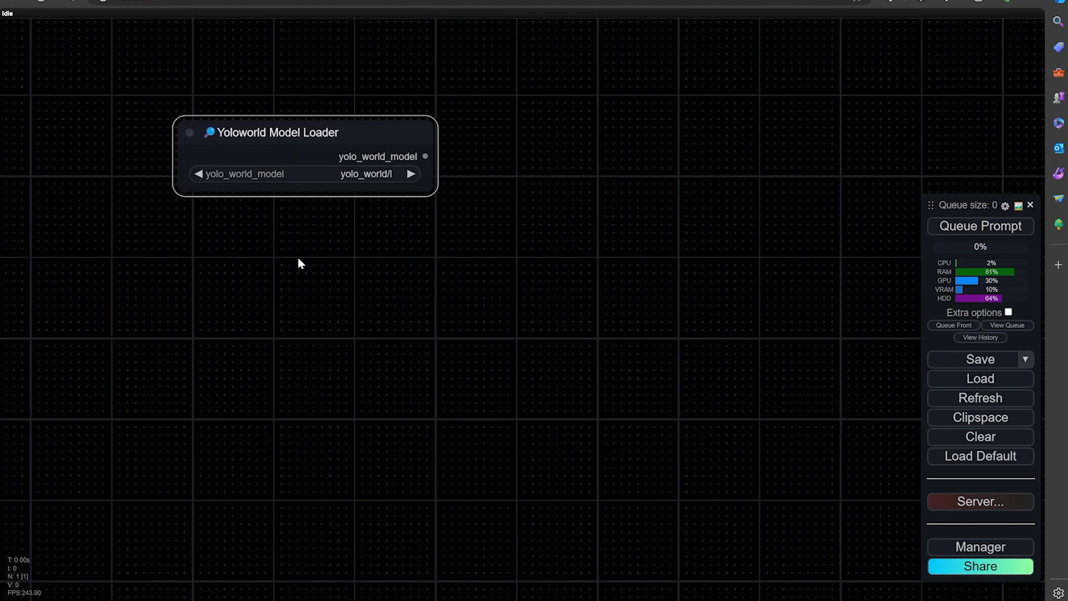
type("esa")
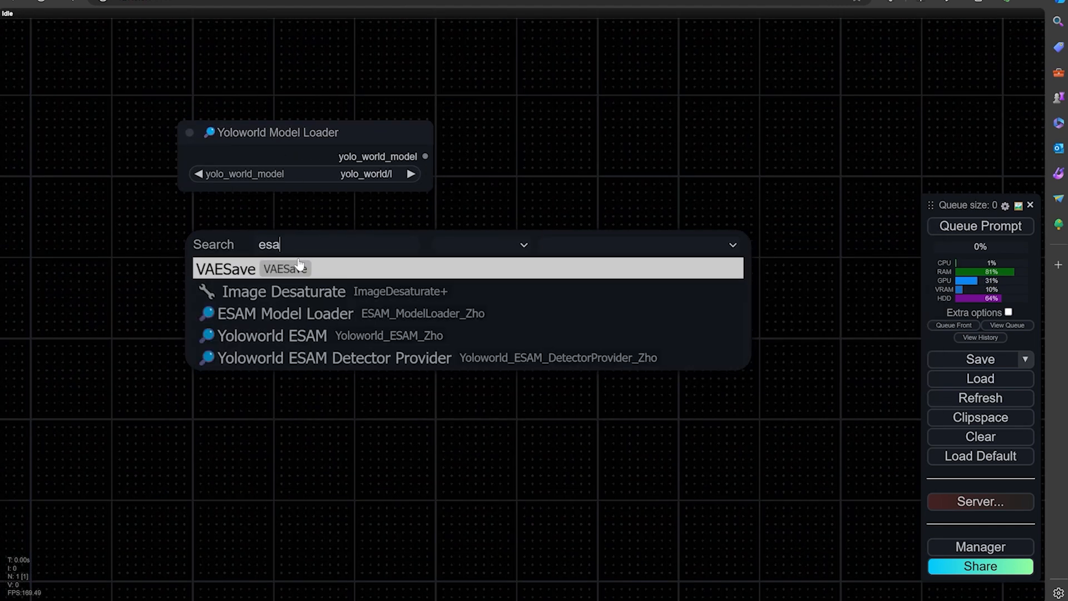
left_click(285, 313)
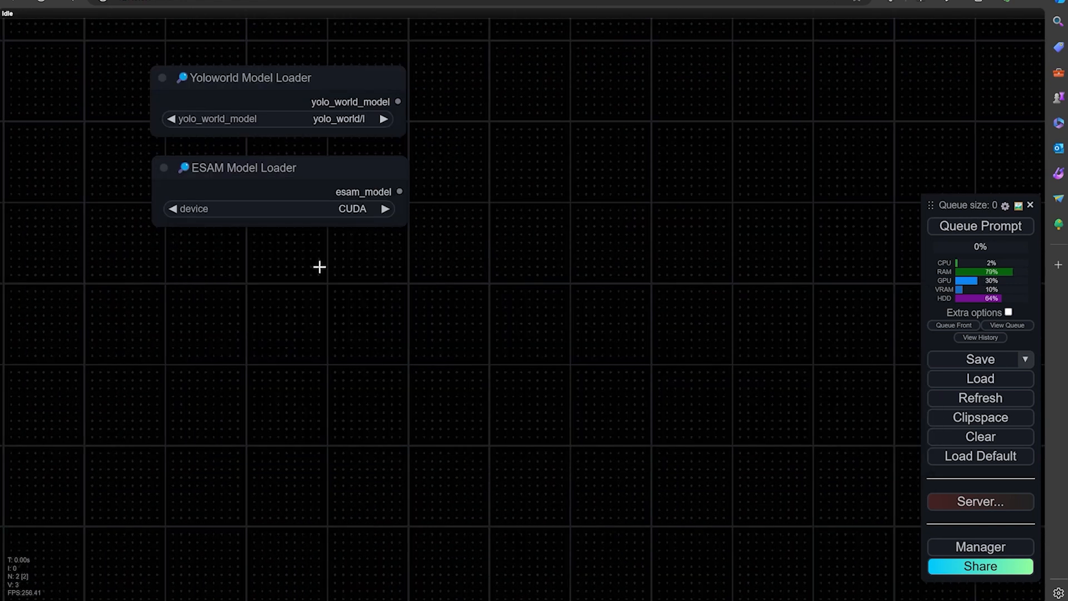
Add Load Checkpoint and Load Image nodes to the canvas.
type("lo")
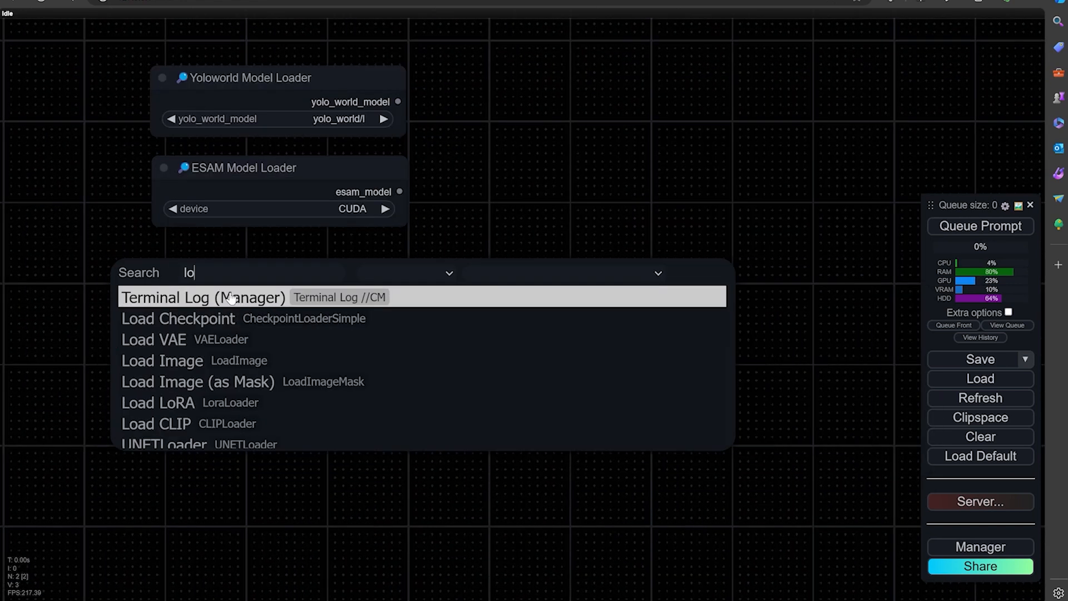
left_click(179, 319)
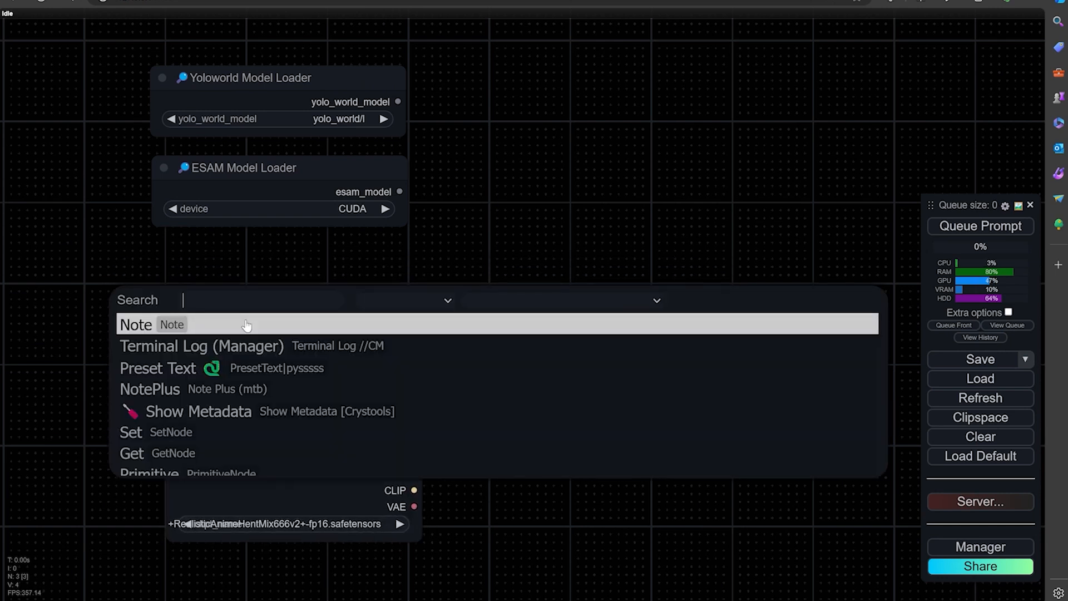
type("load")
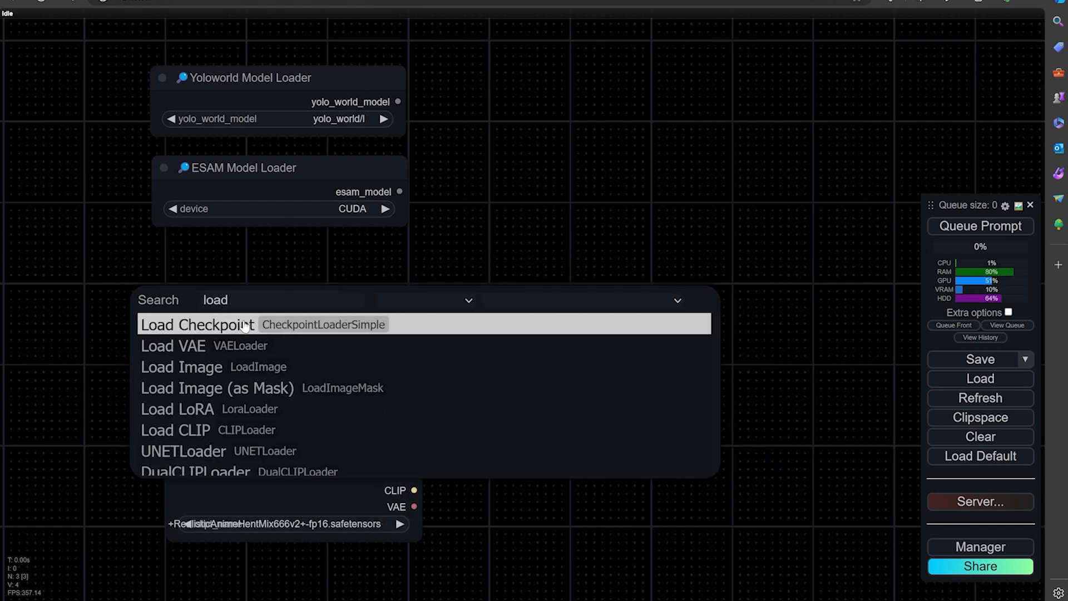
left_click(181, 366)
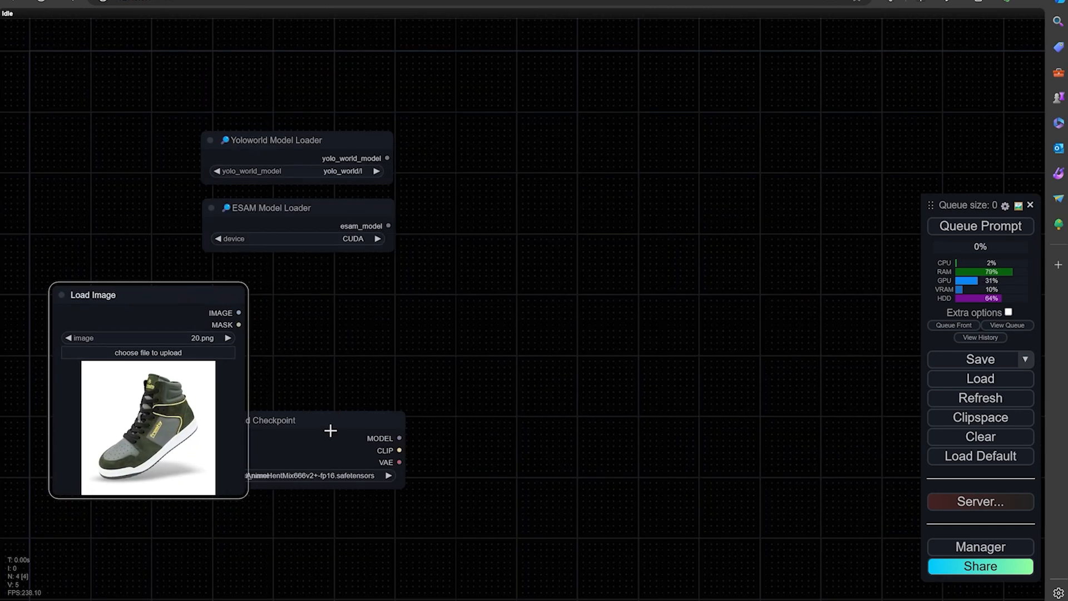
Line up Load Image under the loaders and add ImageScaleToTotalPixels and Yoloworld ESAM nodes.
left_click_drag(148, 294, 300, 270)
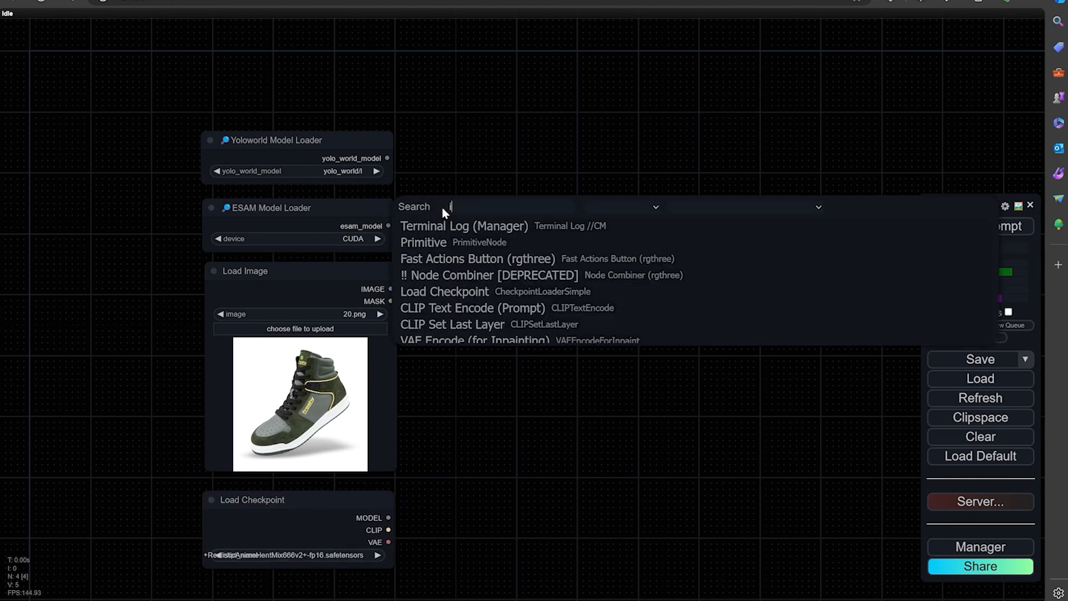
type("images")
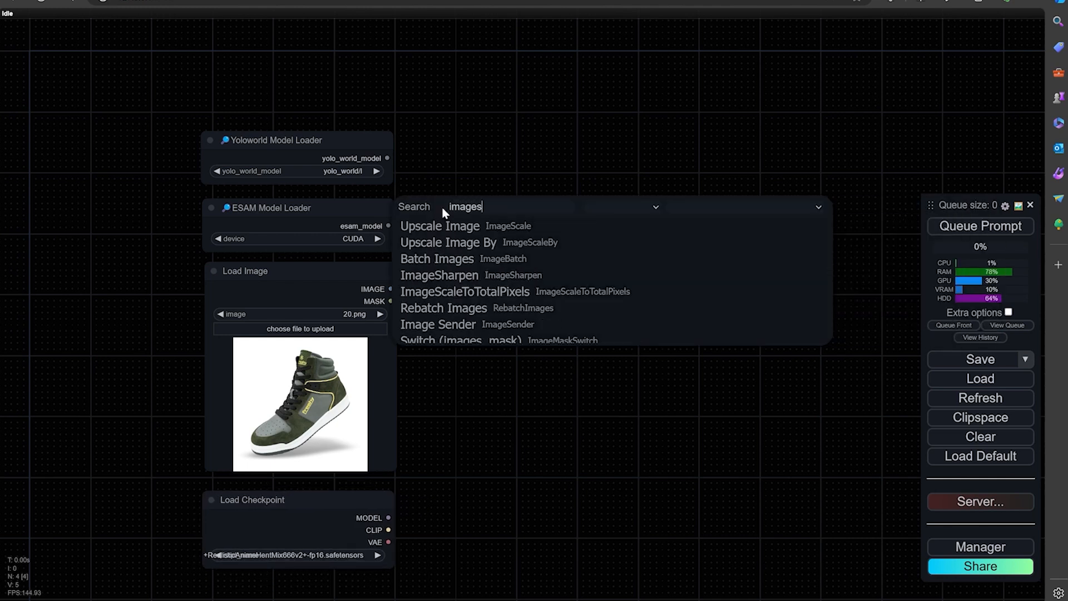
left_click(466, 291)
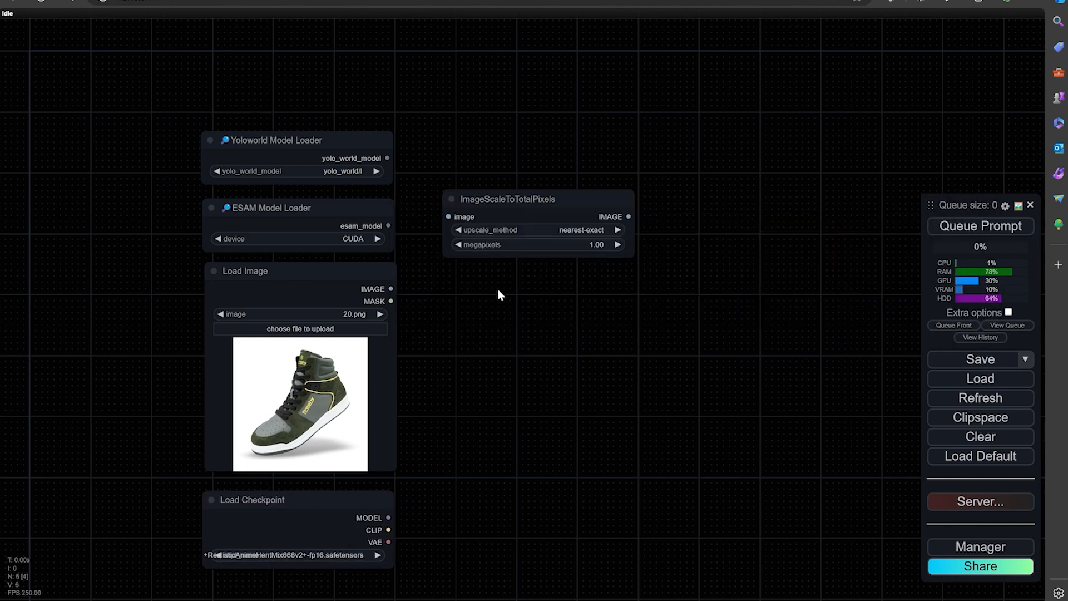
left_click_drag(501, 294, 365, 344)
type("y")
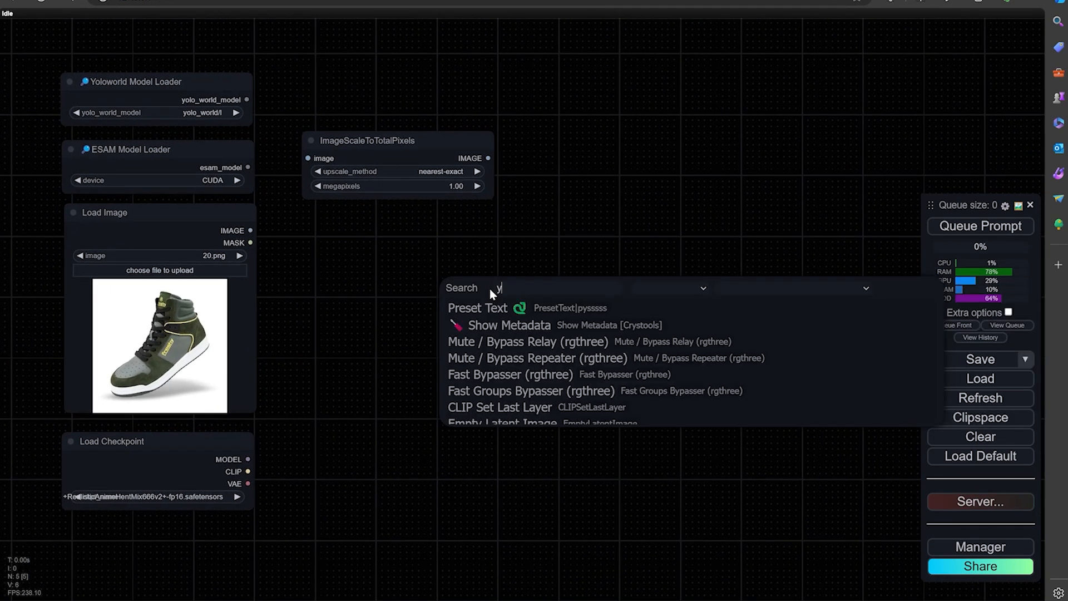
type("olo")
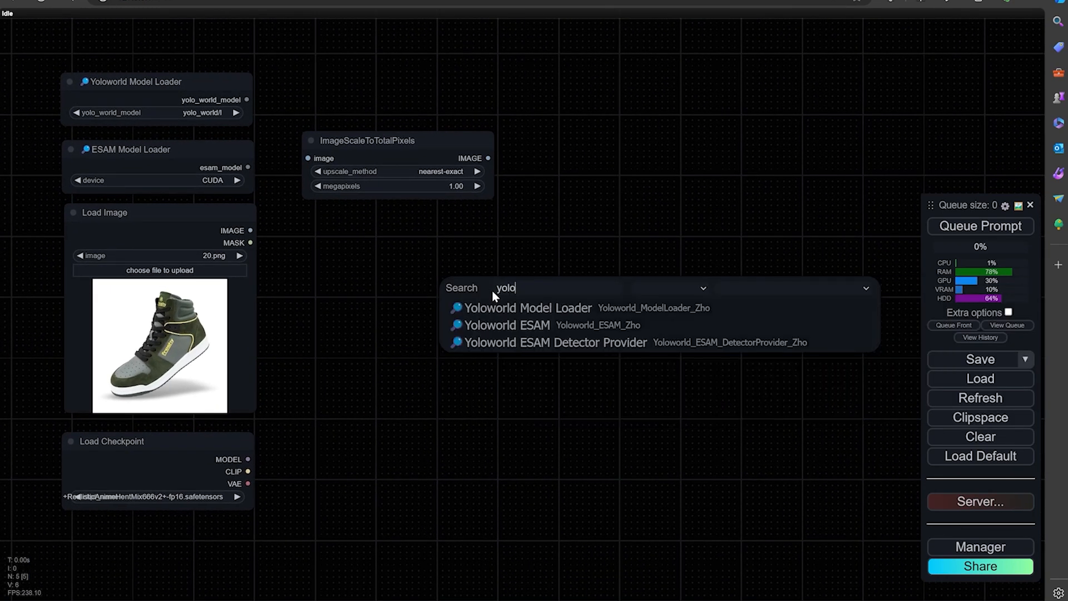
left_click(507, 325)
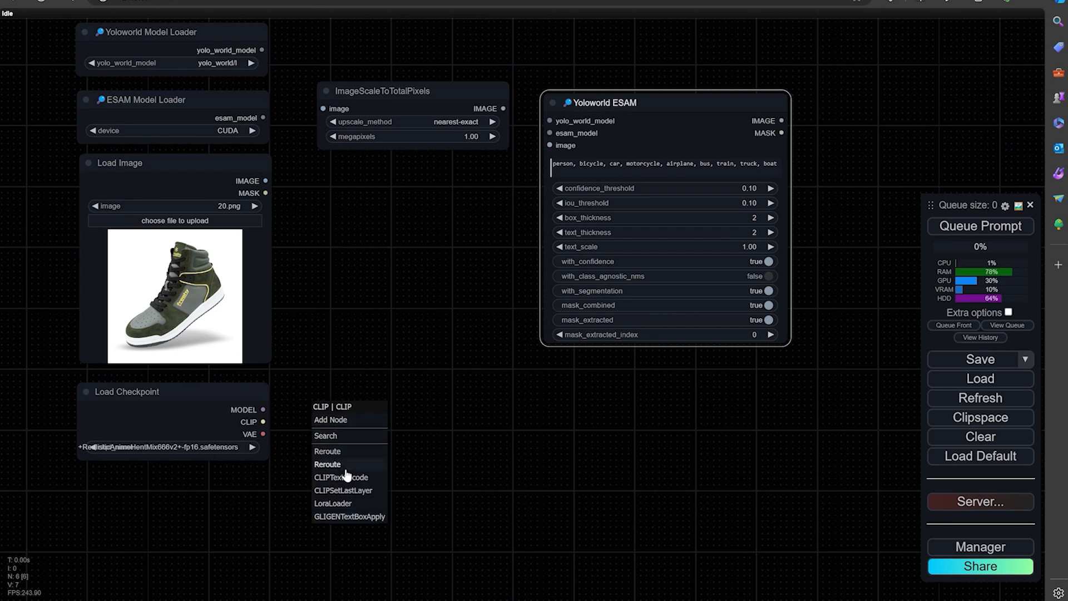
Add a CLIP Text Encode node fed by CLIP and tint it green.
left_click(341, 477)
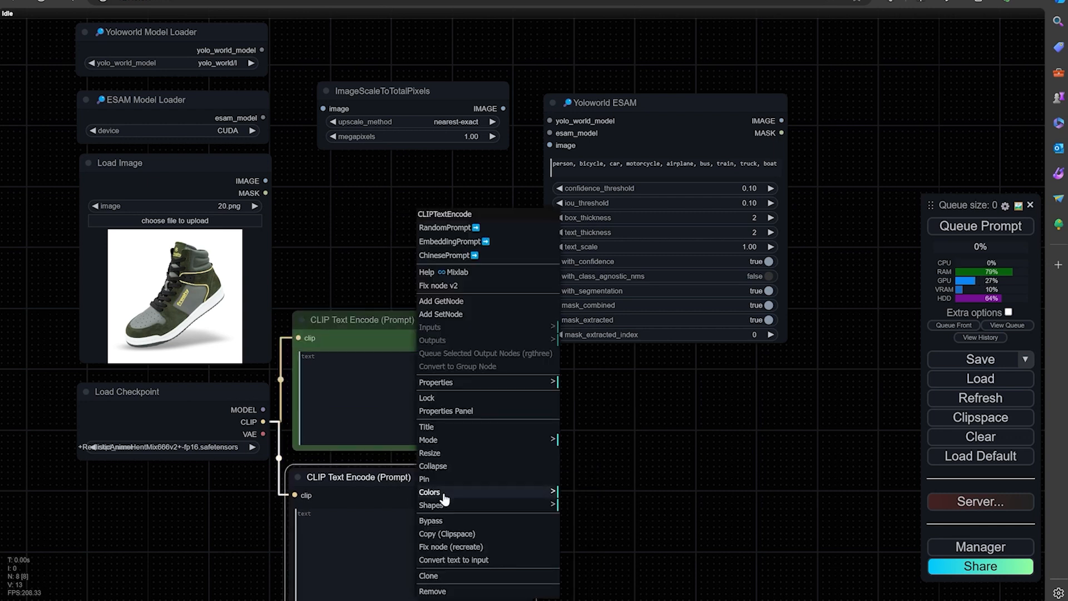
left_click(587, 543)
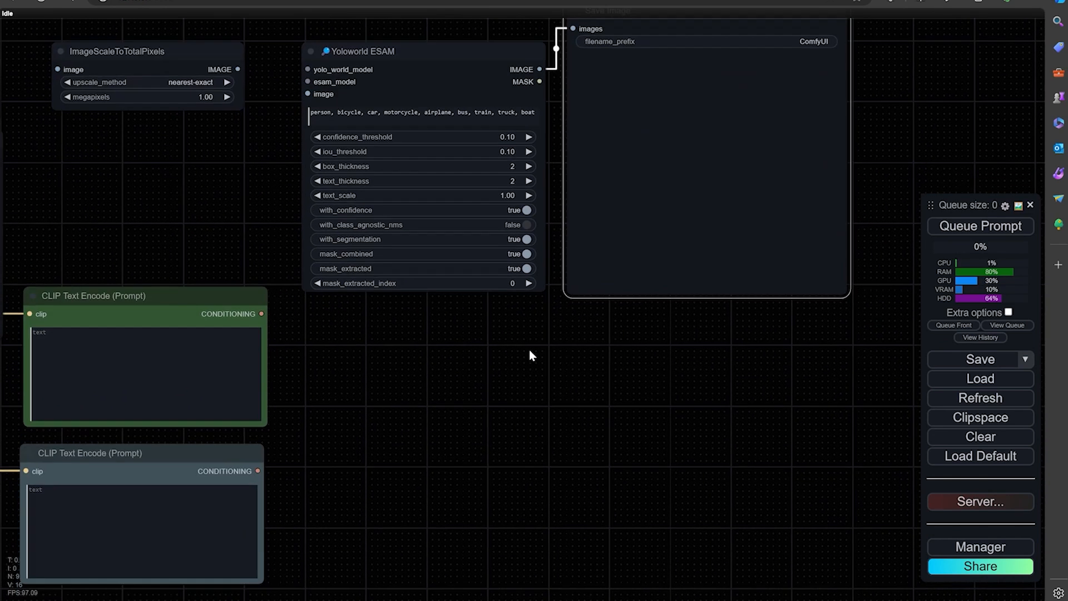
Add GrowMask and InpaintModelConditioning nodes via searches 'gro' and 'inpai'.
type("gro")
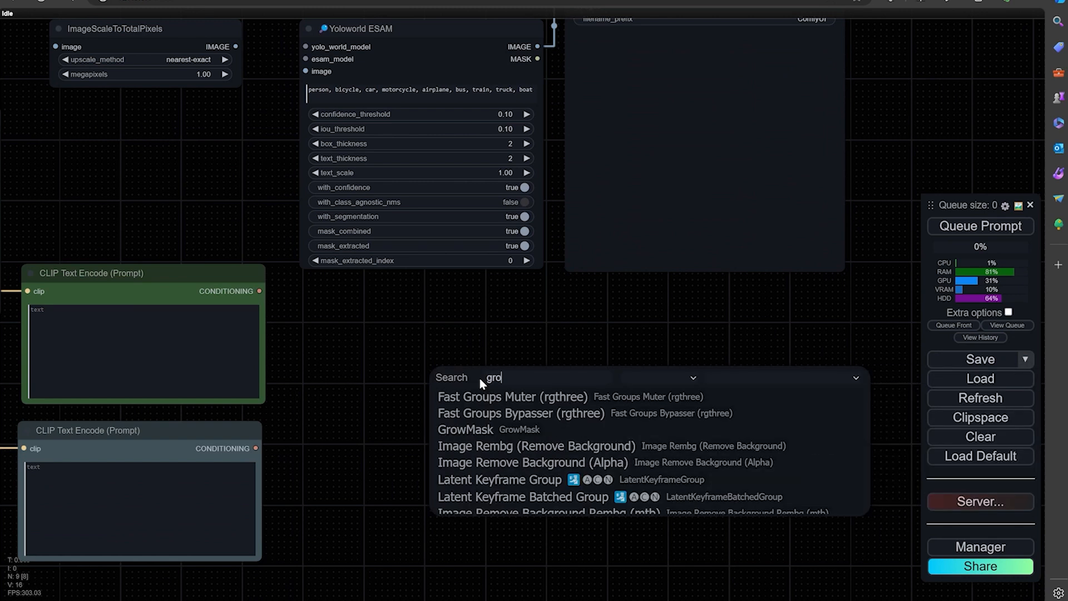
left_click(465, 429)
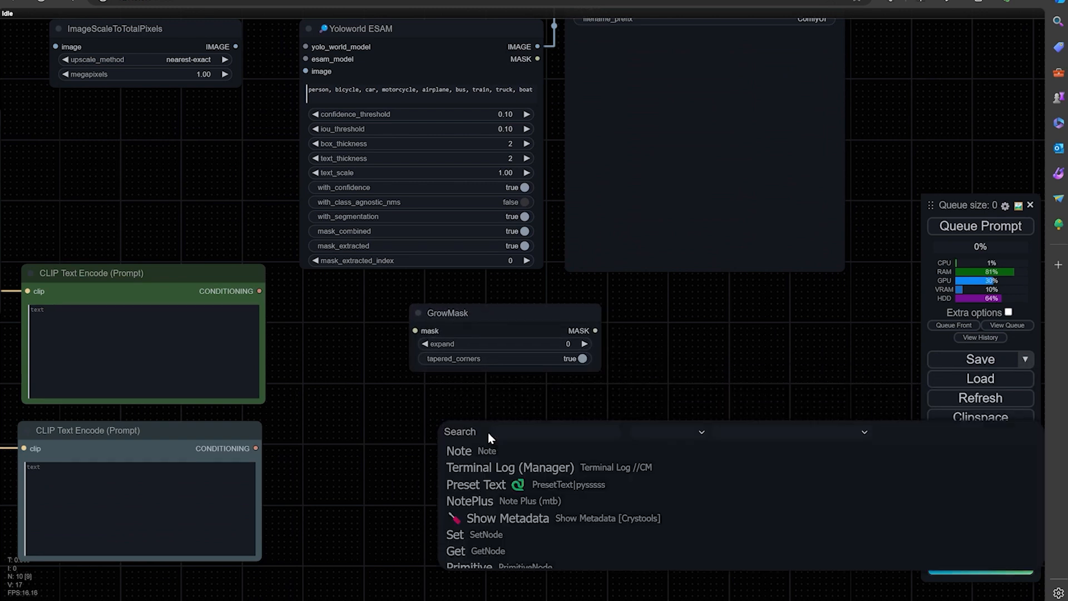
type("inpai")
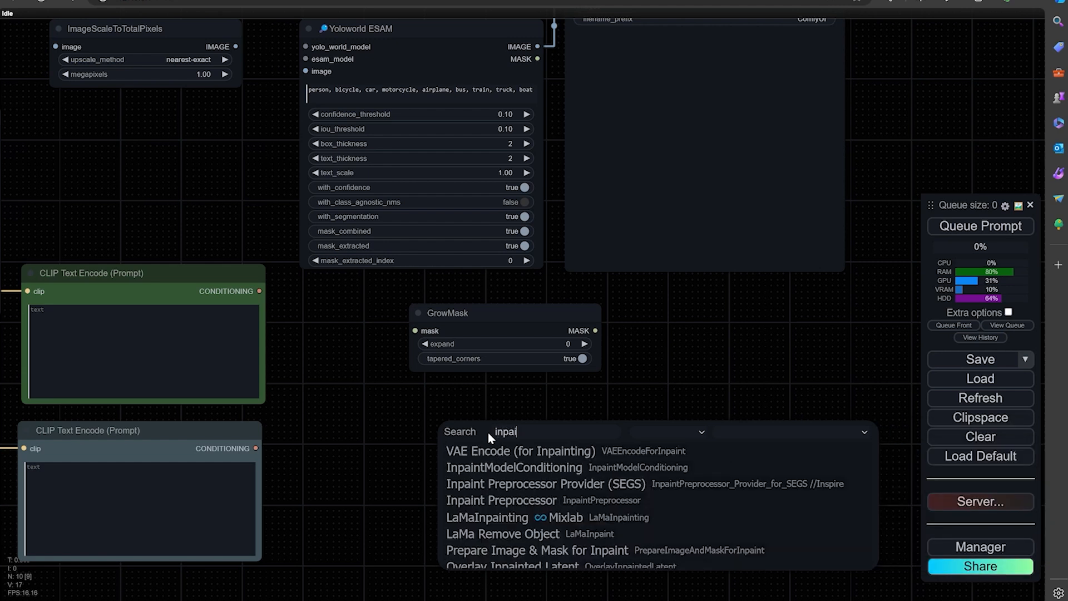
left_click(514, 467)
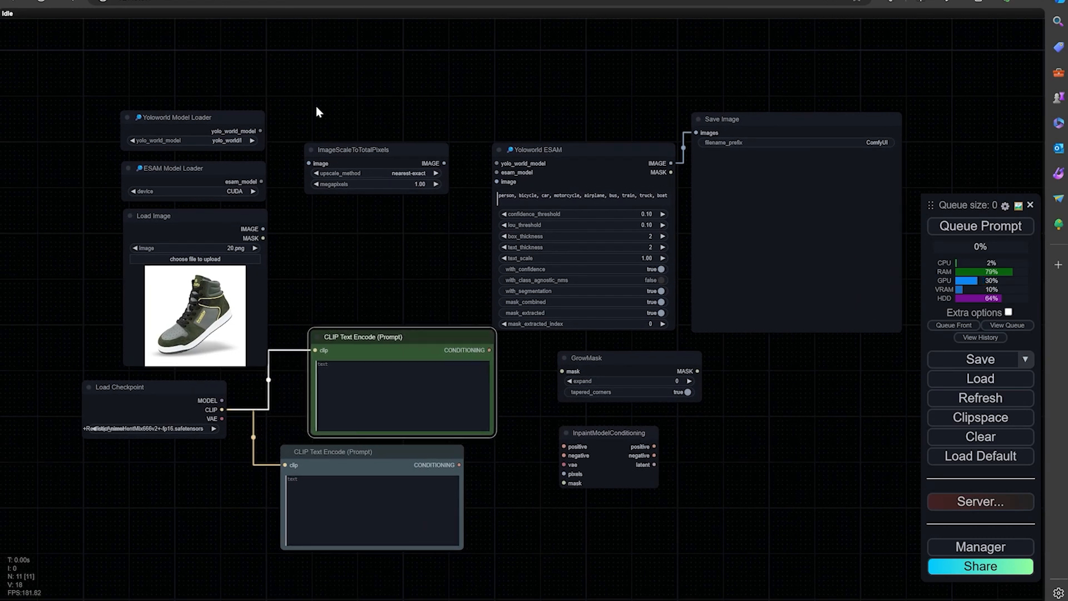
Move ImageScaleToTotalPixels lower and drag a loader link into Yoloworld ESAM.
left_click_drag(376, 149, 373, 227)
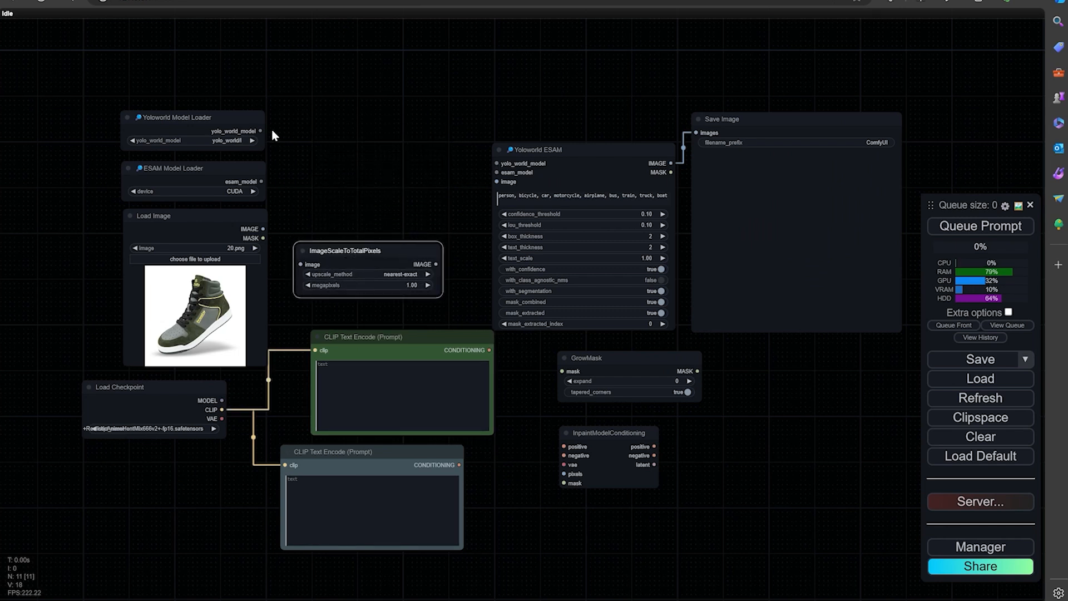
left_click_drag(261, 130, 496, 163)
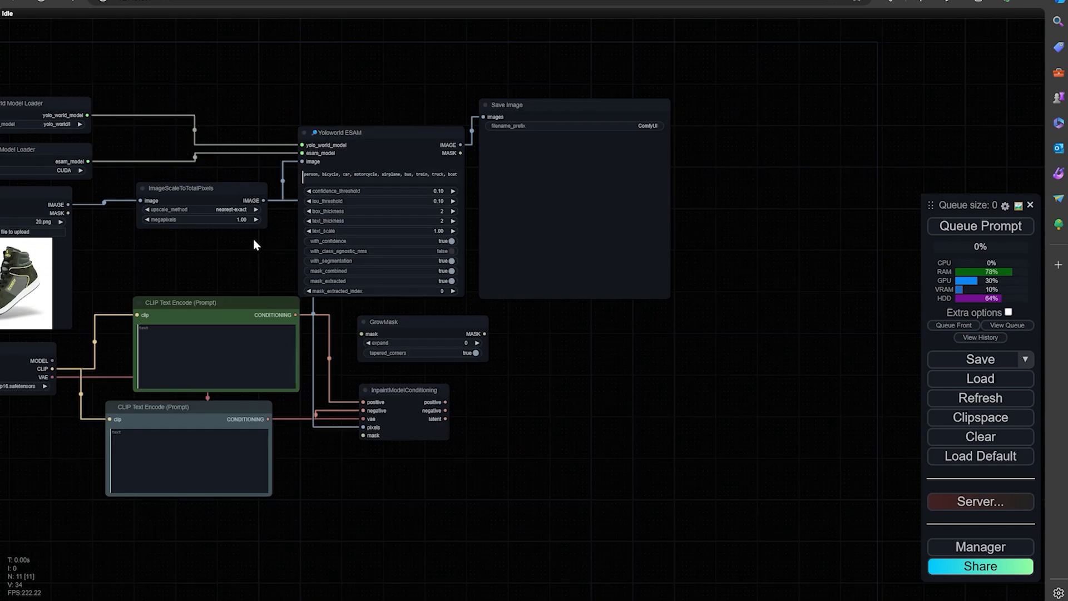
mouse_move(603, 327)
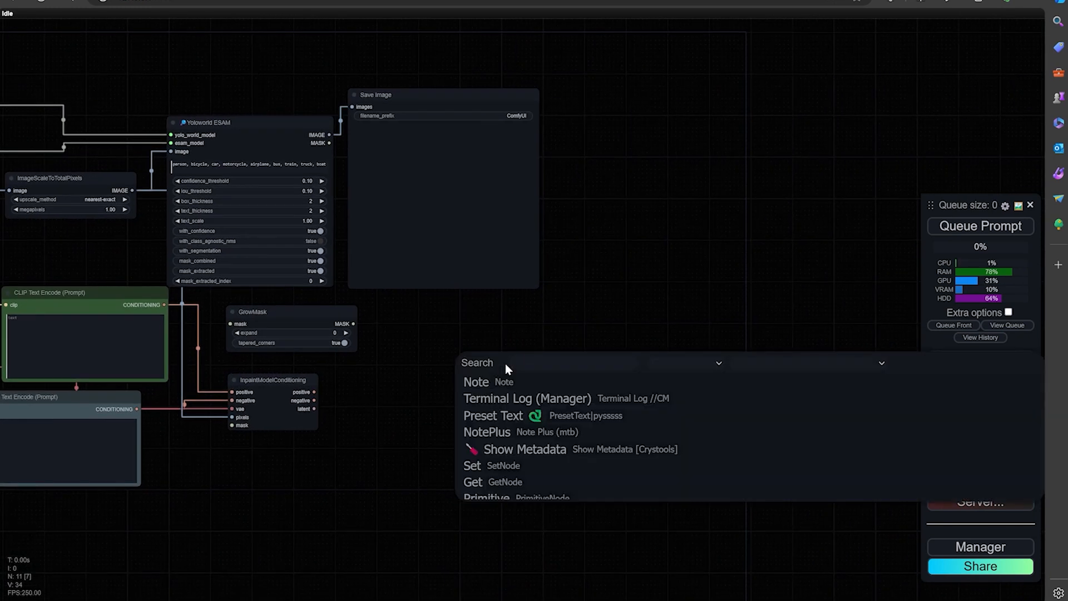
Add a KSampler node via the 'ksa' search and zoom the view.
type("ksa")
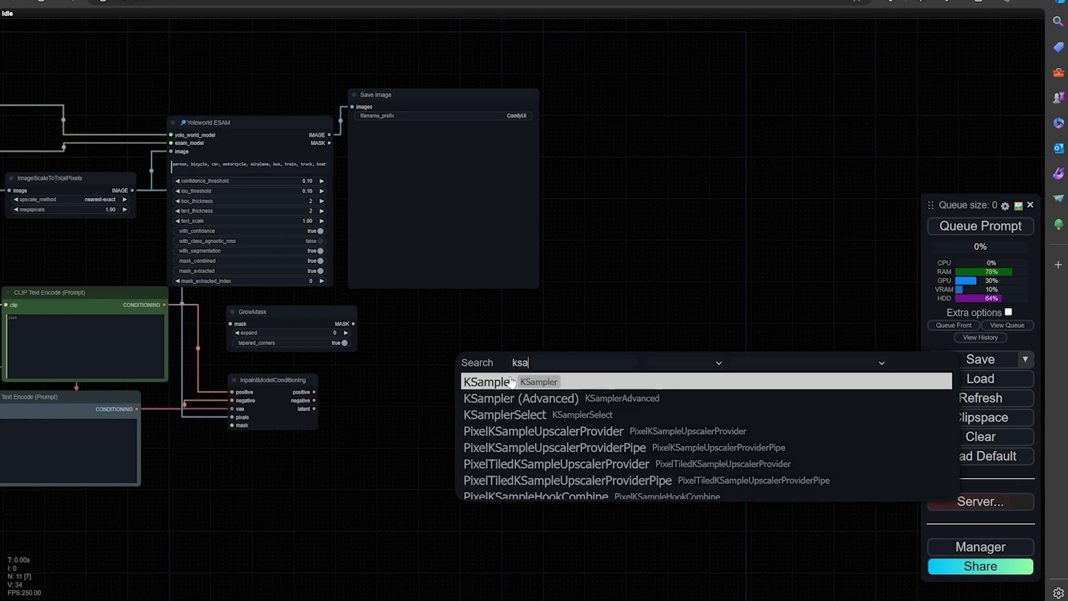
left_click(485, 381)
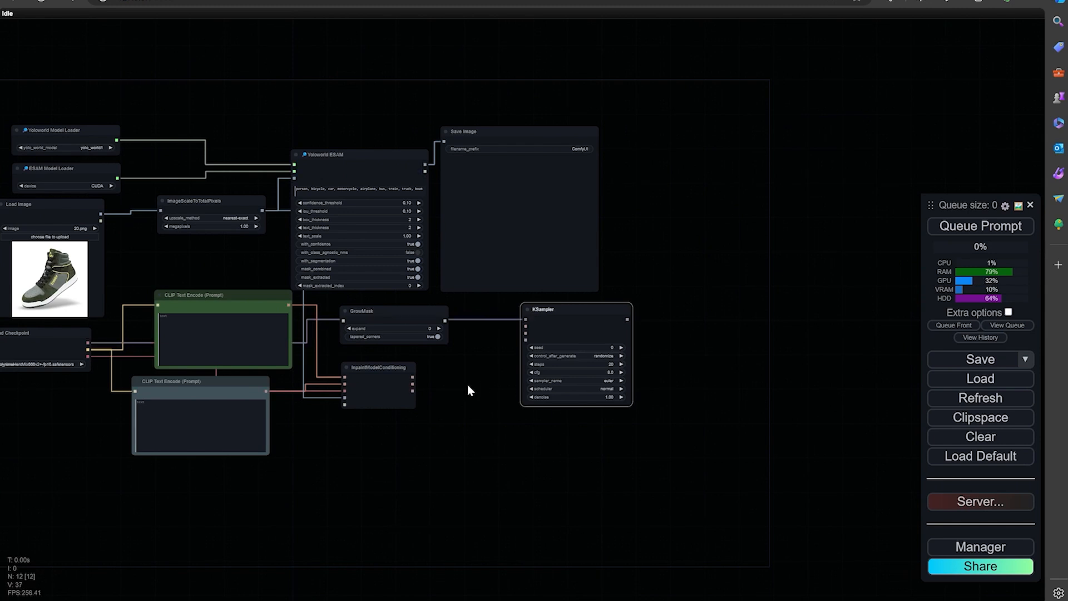
scroll("up", 3)
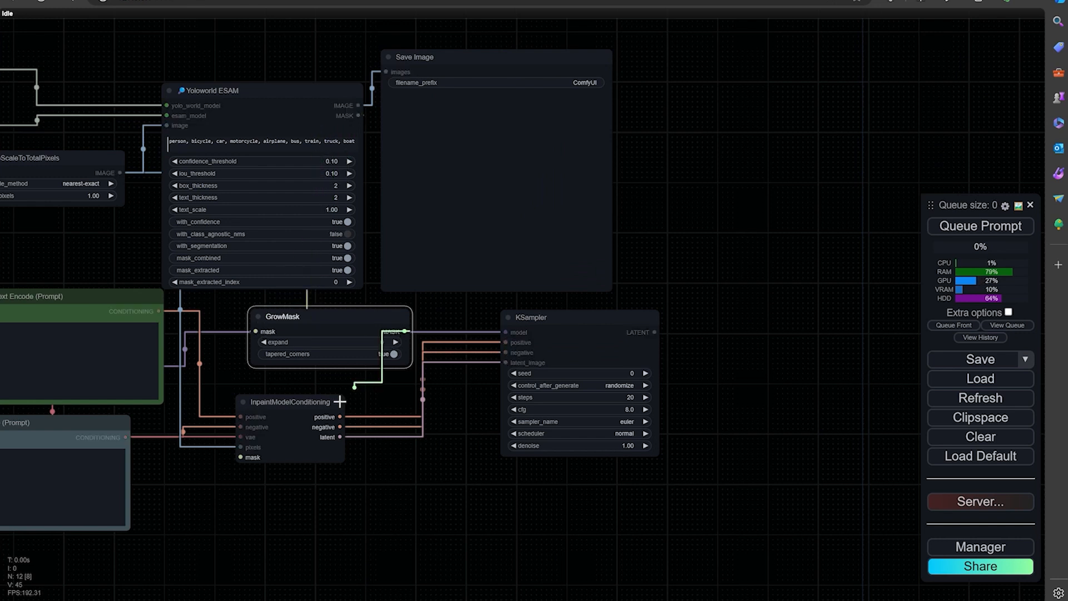
Feed GrowMask's mask into InpaintModelConditioning and add an enlarged Save Image for decoded output.
left_click_drag(401, 331, 240, 458)
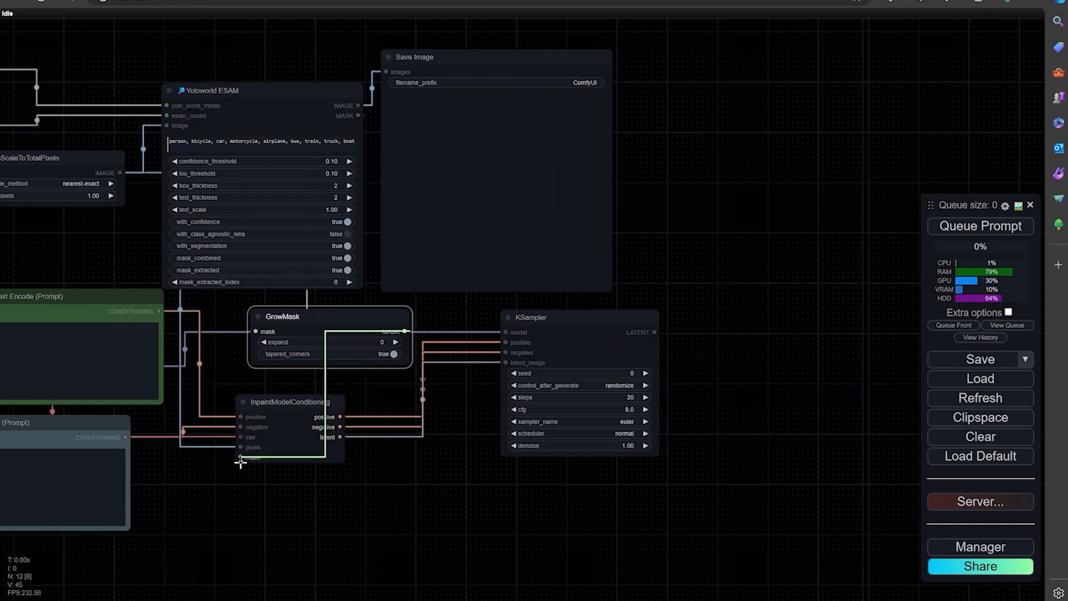
left_click_drag(406, 332, 239, 457)
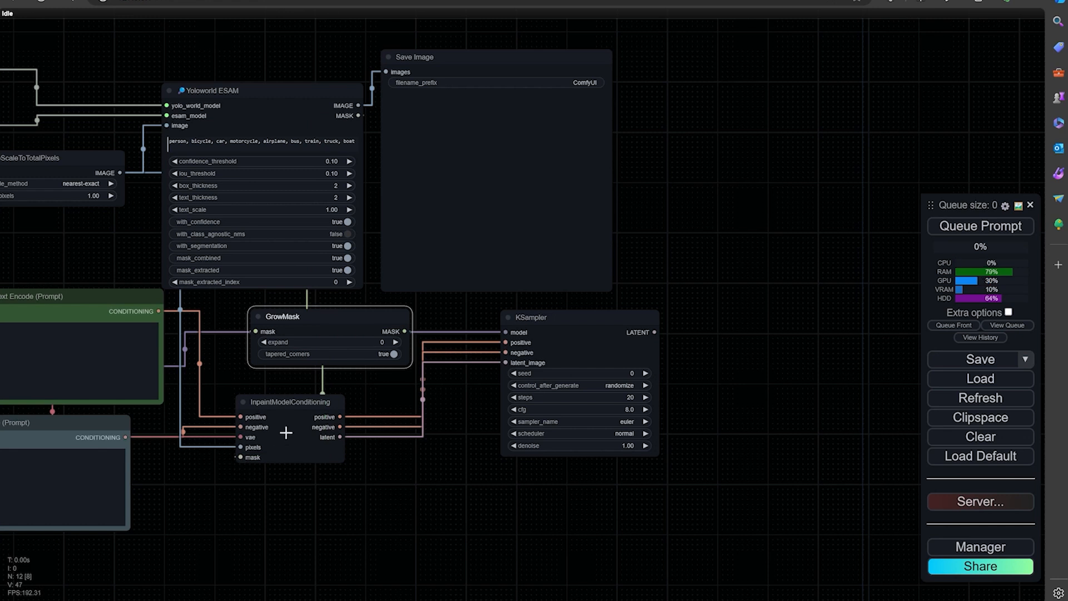
left_click_drag(288, 401, 328, 406)
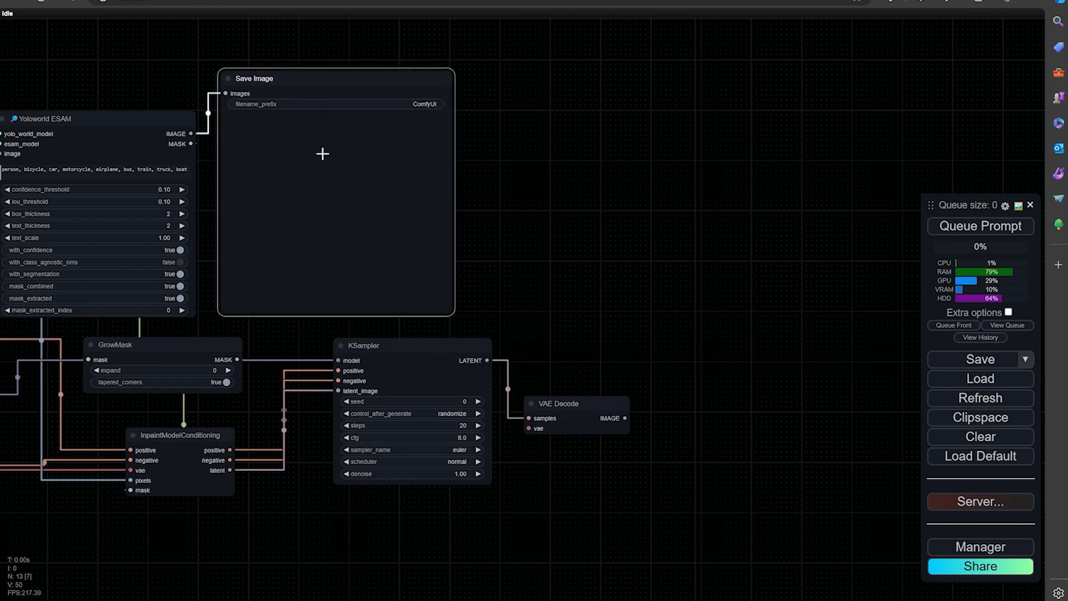
mouse_move(354, 168)
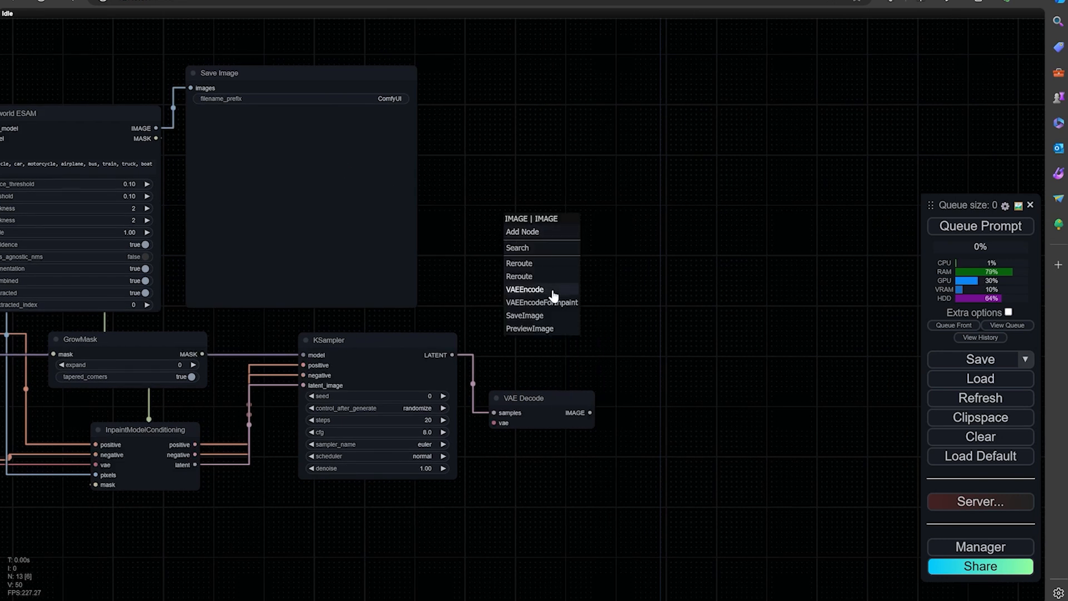
left_click(524, 315)
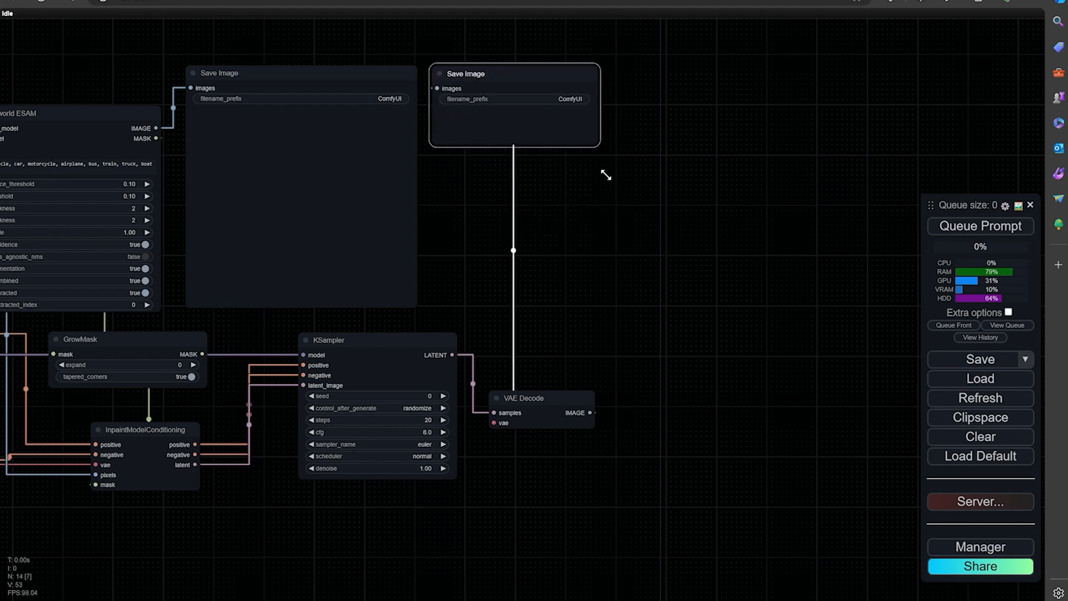
left_click_drag(606, 174, 525, 361)
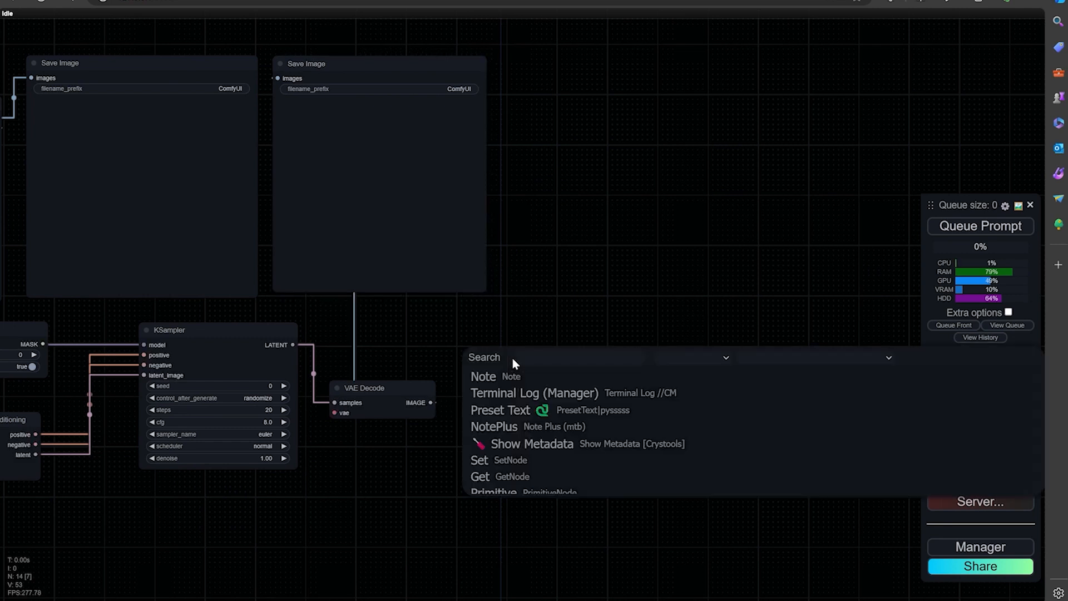
Add SUPIR_Upscale, enlarge its Save Image node, and enter .5 for scale_by.
type("supi")
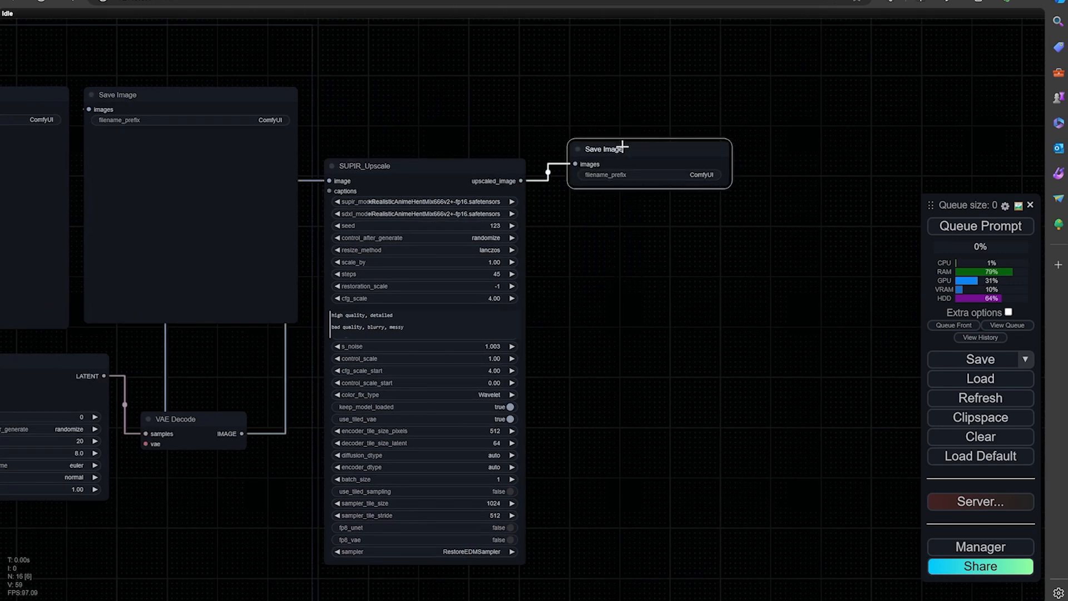
left_click_drag(731, 193, 799, 295)
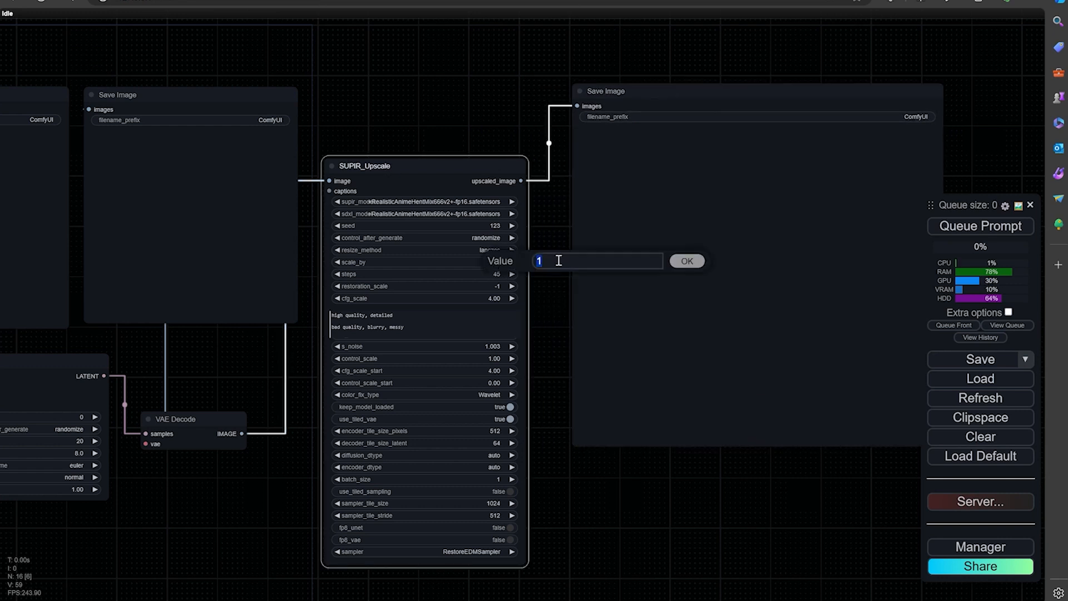
type(".5")
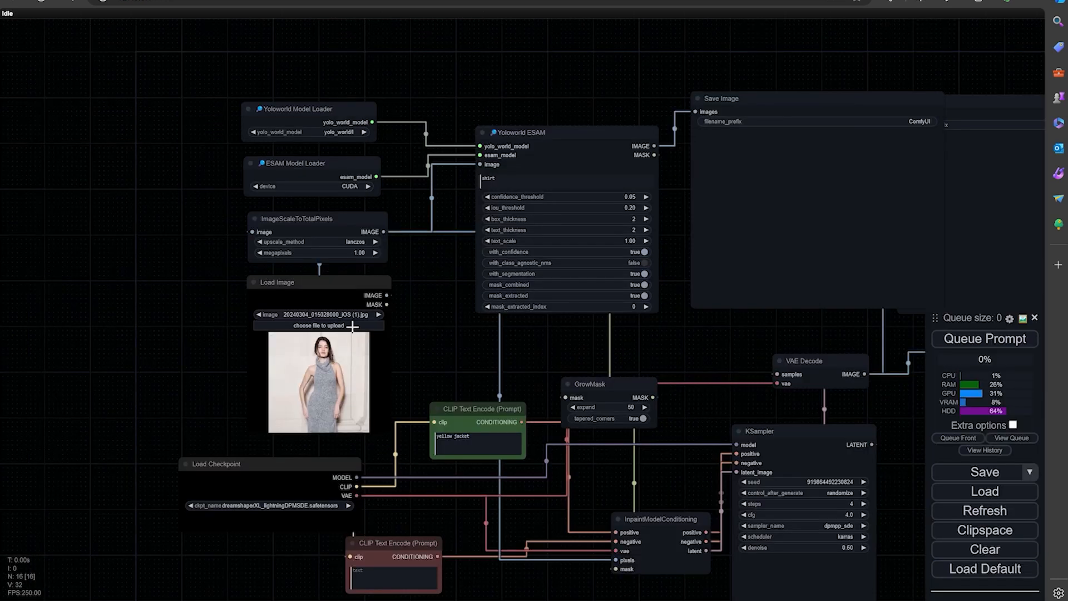
Upload the photo 20240304_015028000_iOS (2).jpg into the Load Image node.
left_click(318, 325)
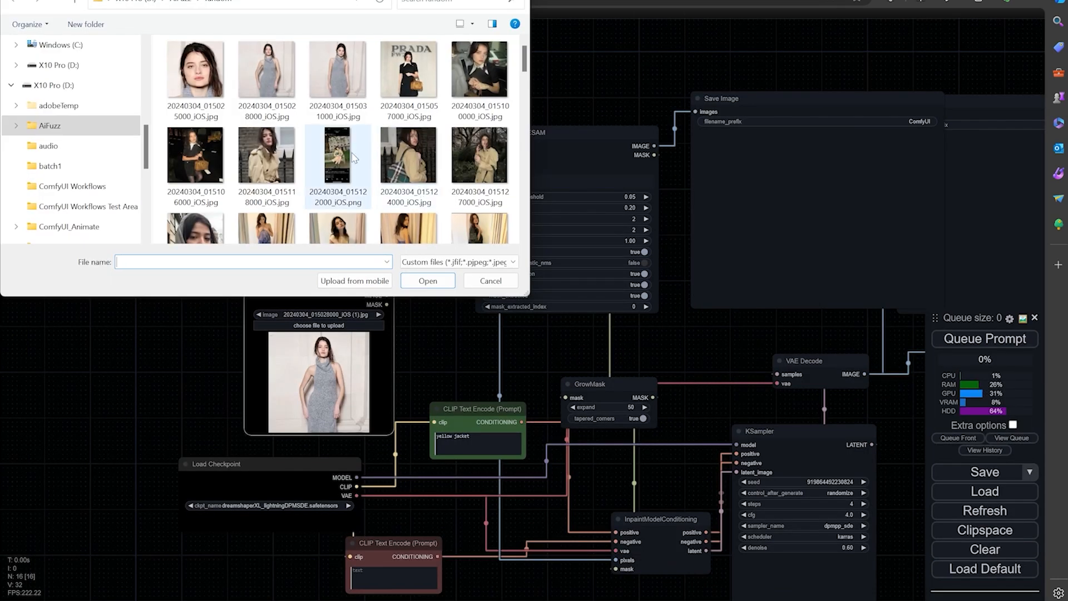
left_click(427, 280)
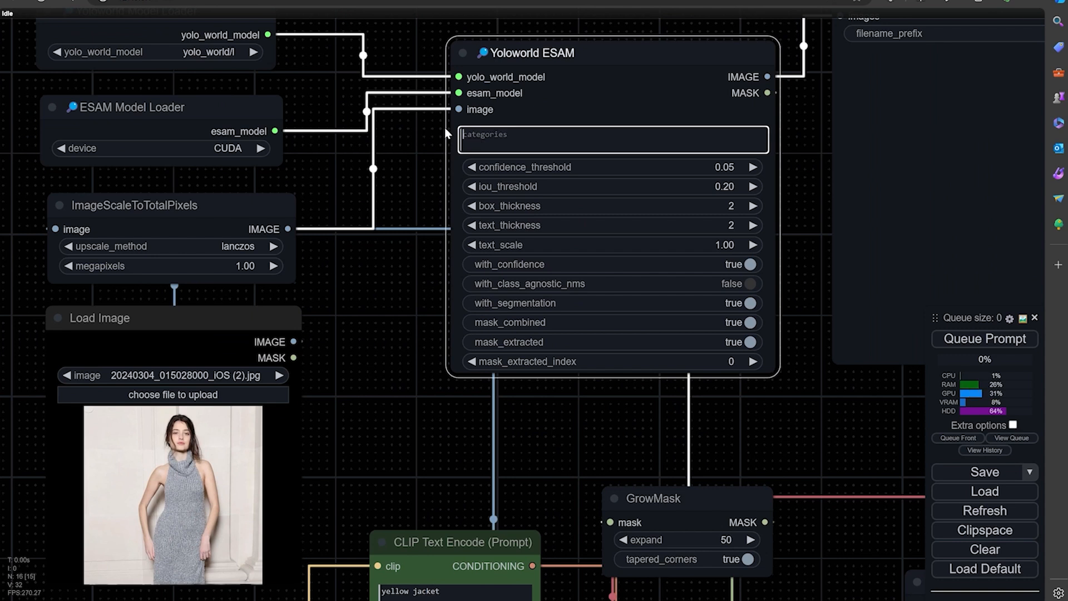
Set Yoloworld ESAM categories to 'dress,' and the green prompt to 'purple dress'.
type("dress")
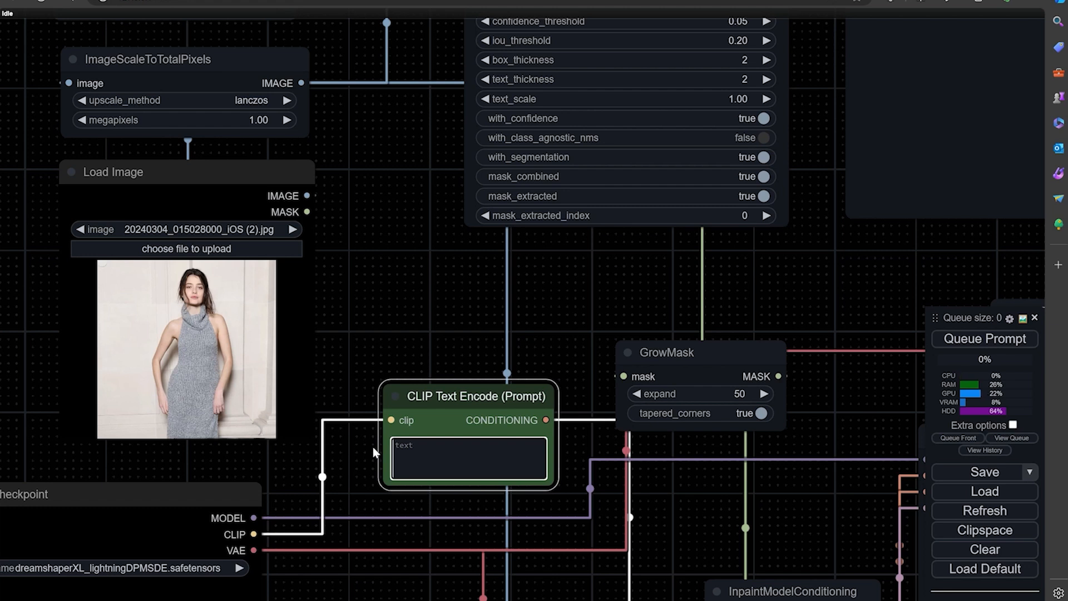
type("p")
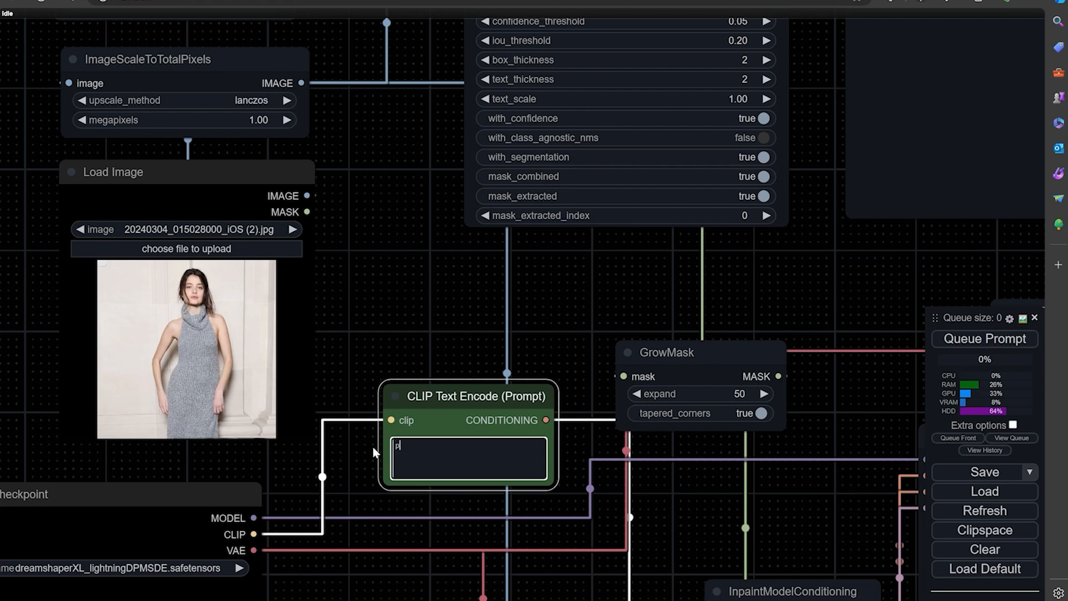
type("urp")
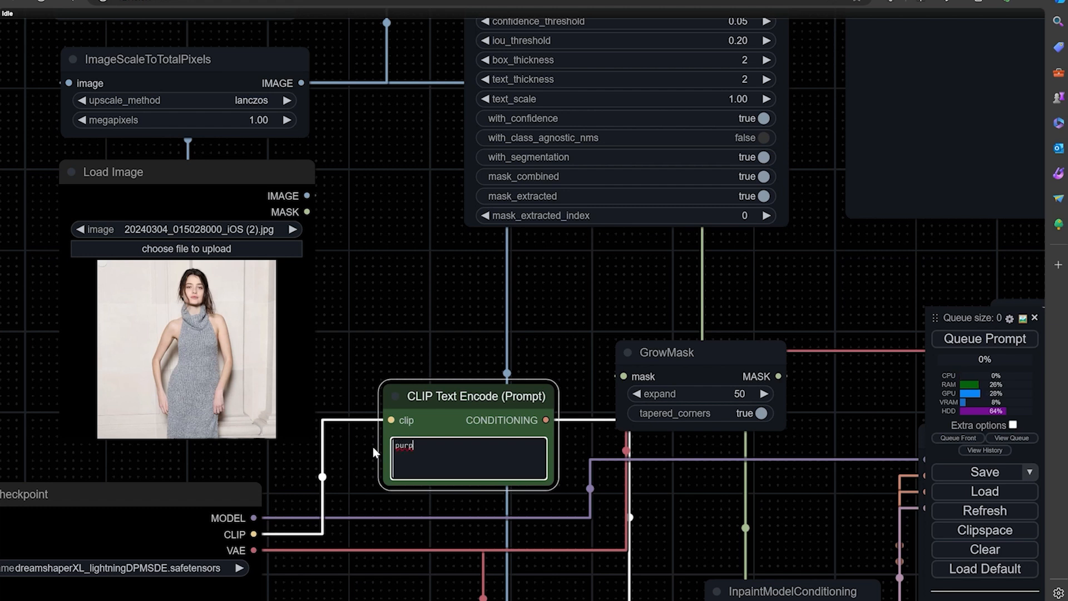
key("Backspace")
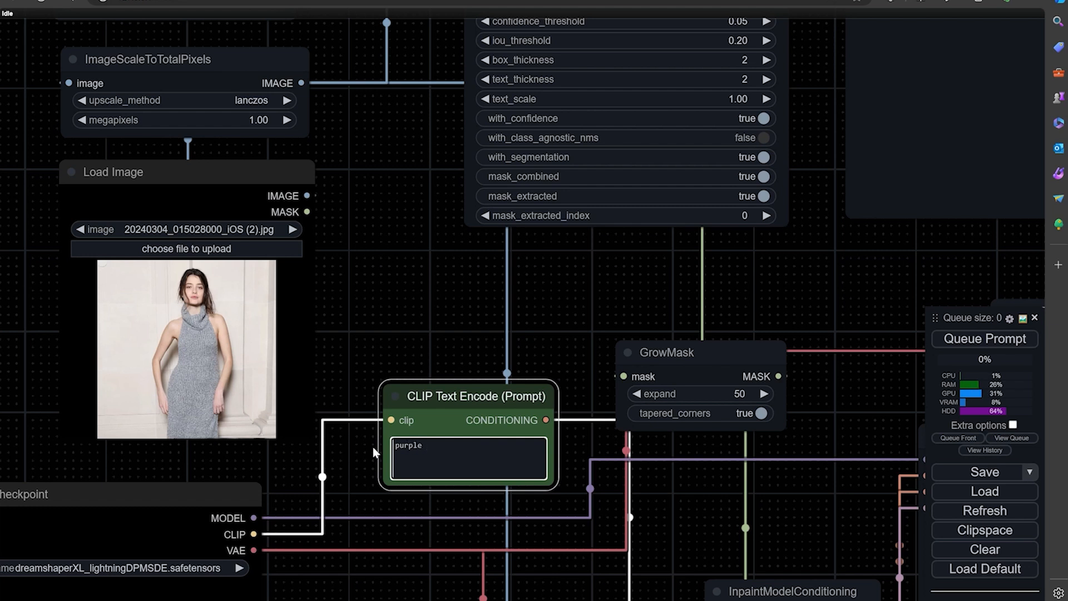
type("dress")
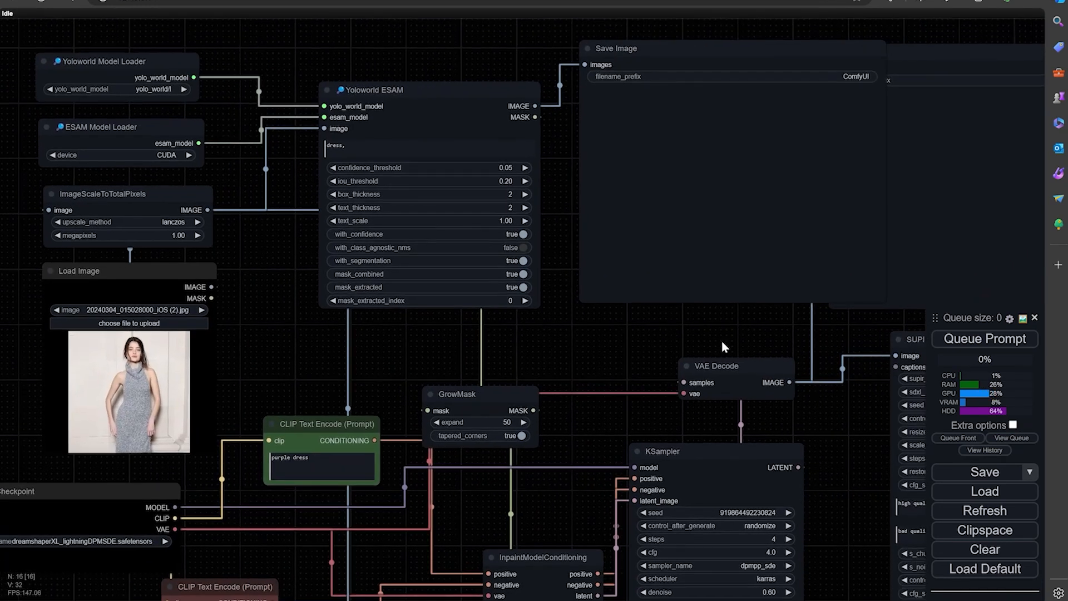
Queue the workflow that recolours the grey knit dress to shiny purple.
left_click(983, 339)
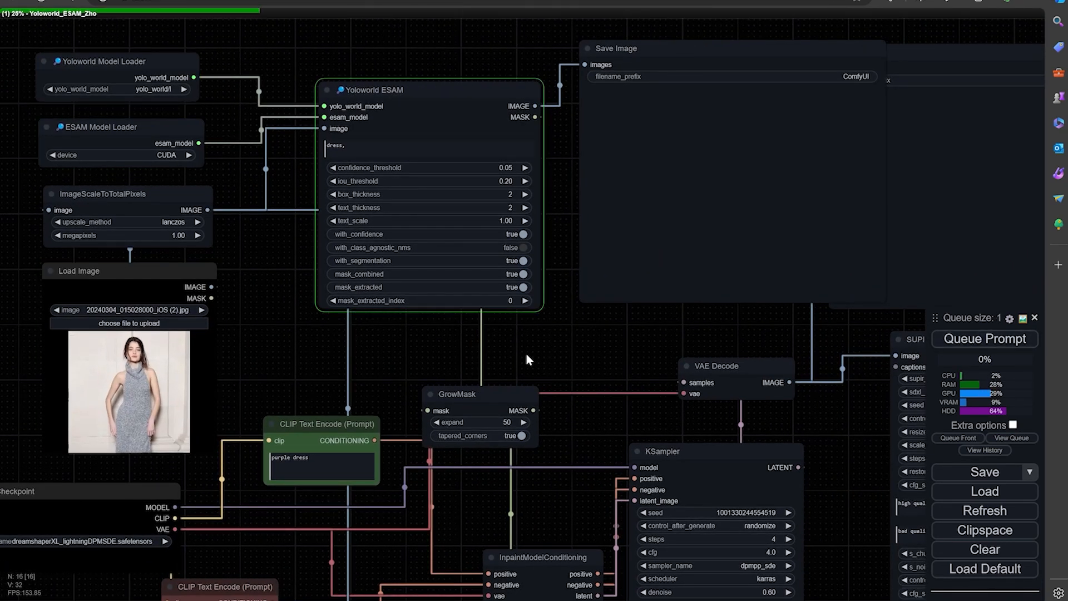
mouse_move(608, 350)
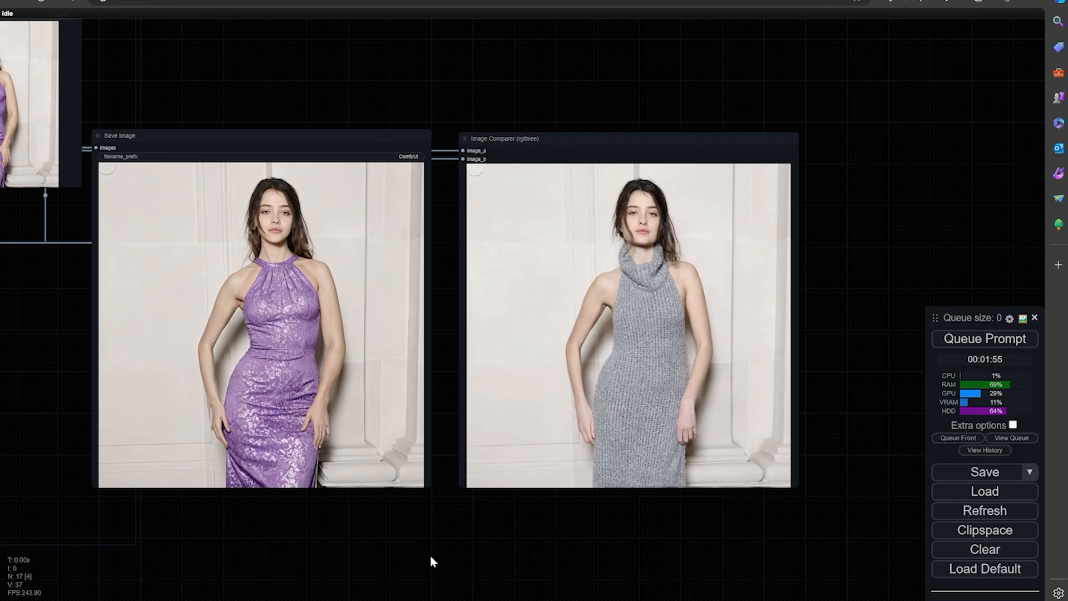
mouse_move(525, 555)
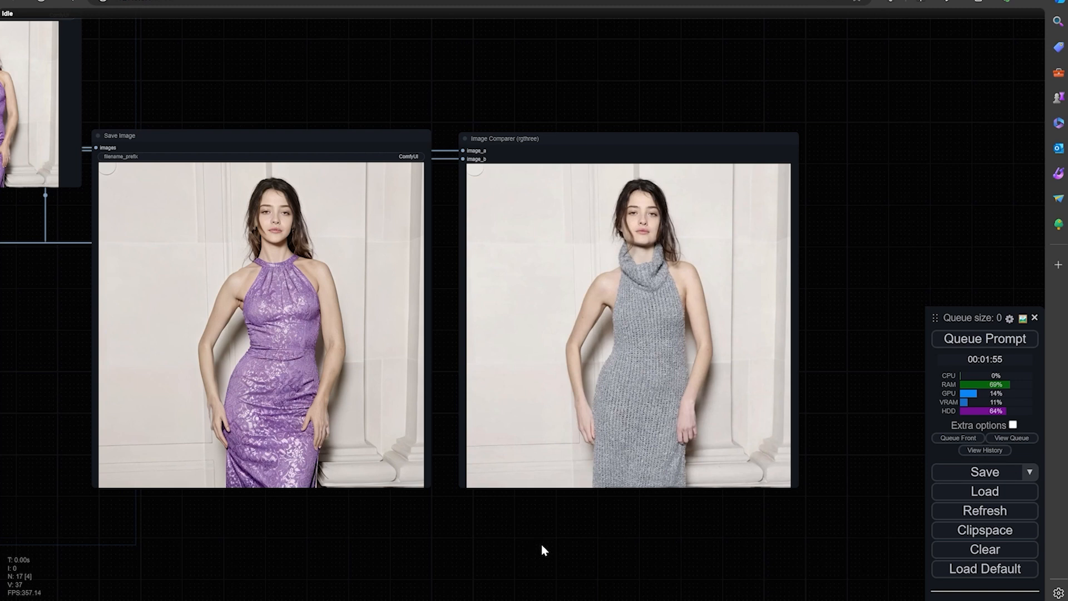
mouse_move(562, 552)
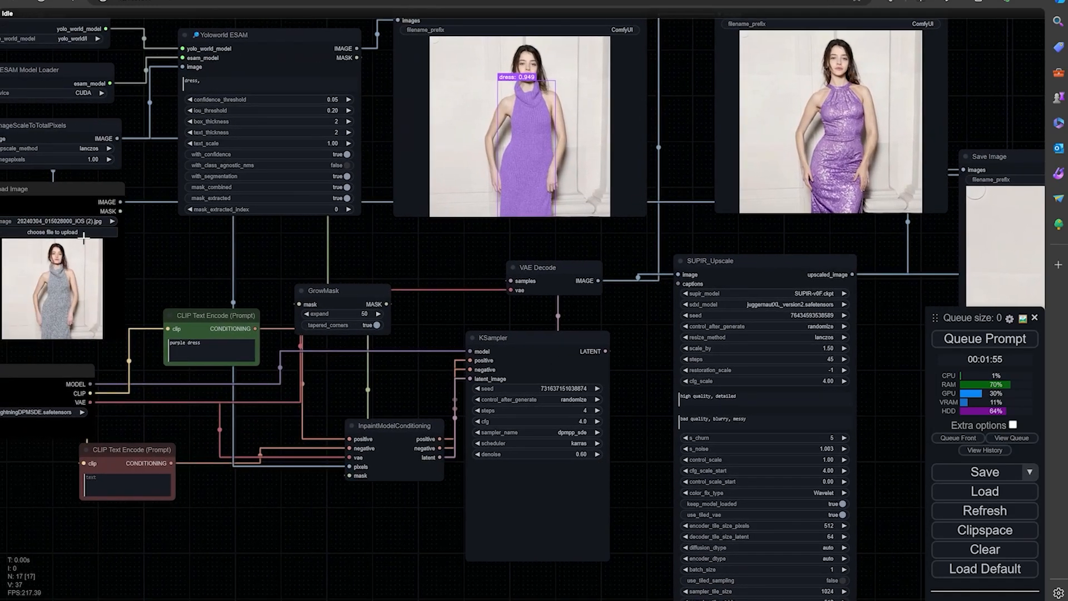
Upload the hooded portrait, set ESAM categories to 'face, hair,' and prompt 'pink hair'.
left_click(50, 231)
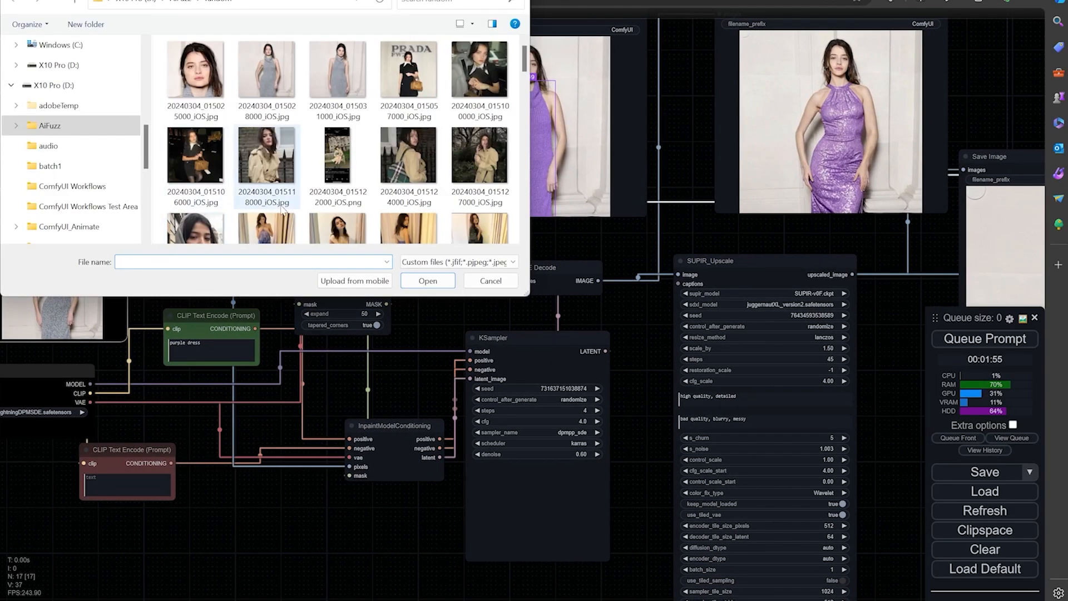
scroll("down", 3)
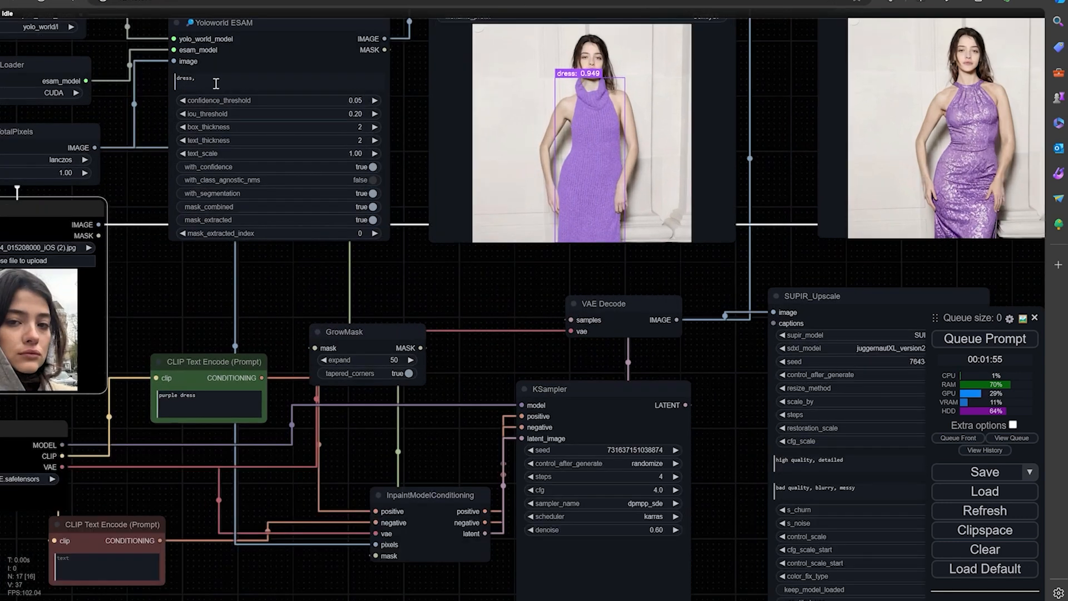
type("dr")
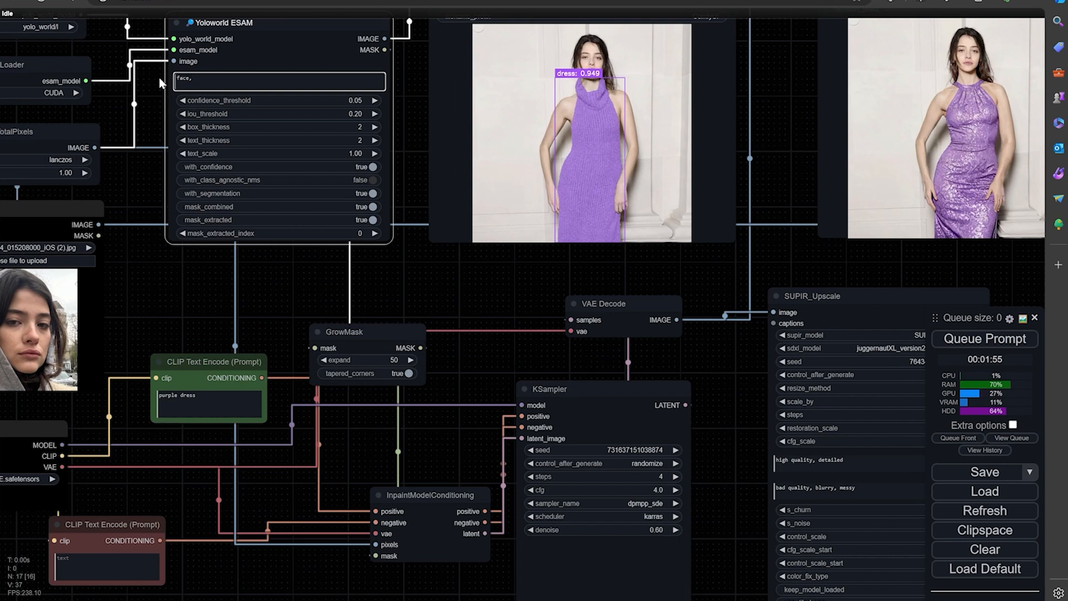
type("h")
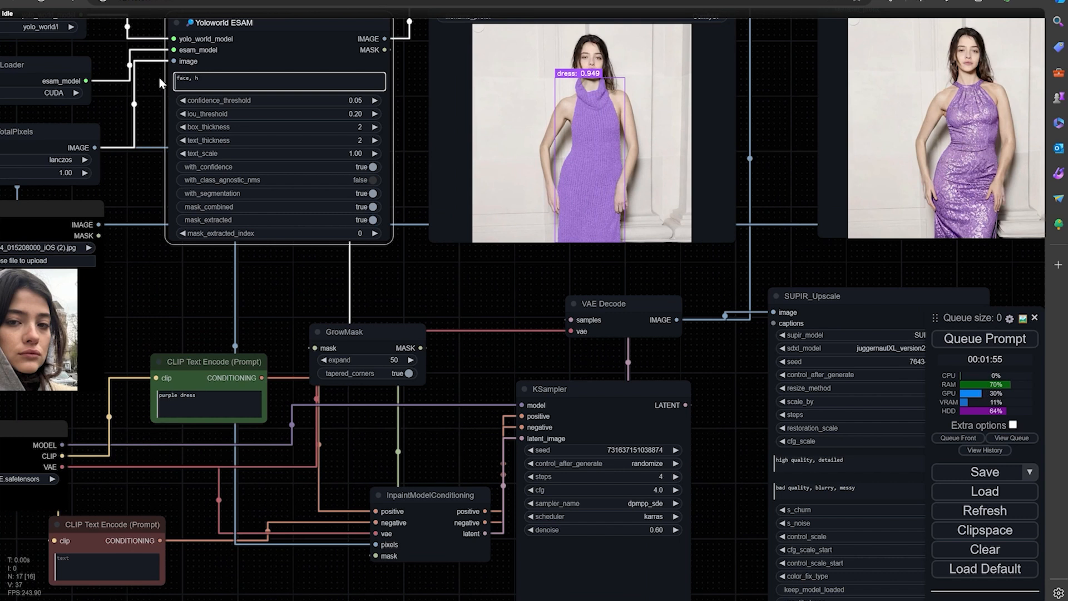
type("air")
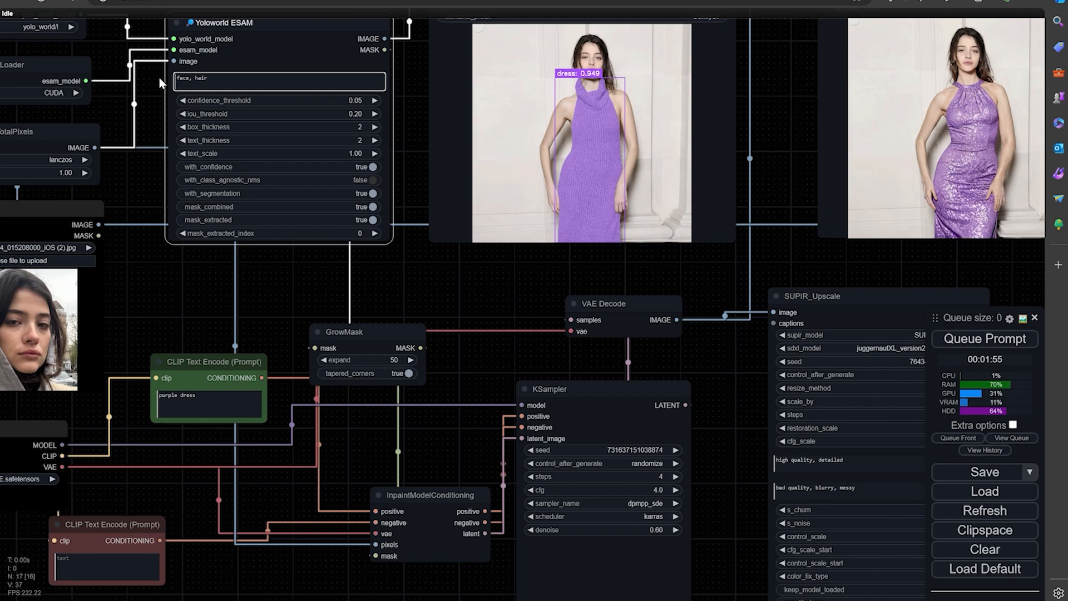
left_click(208, 405)
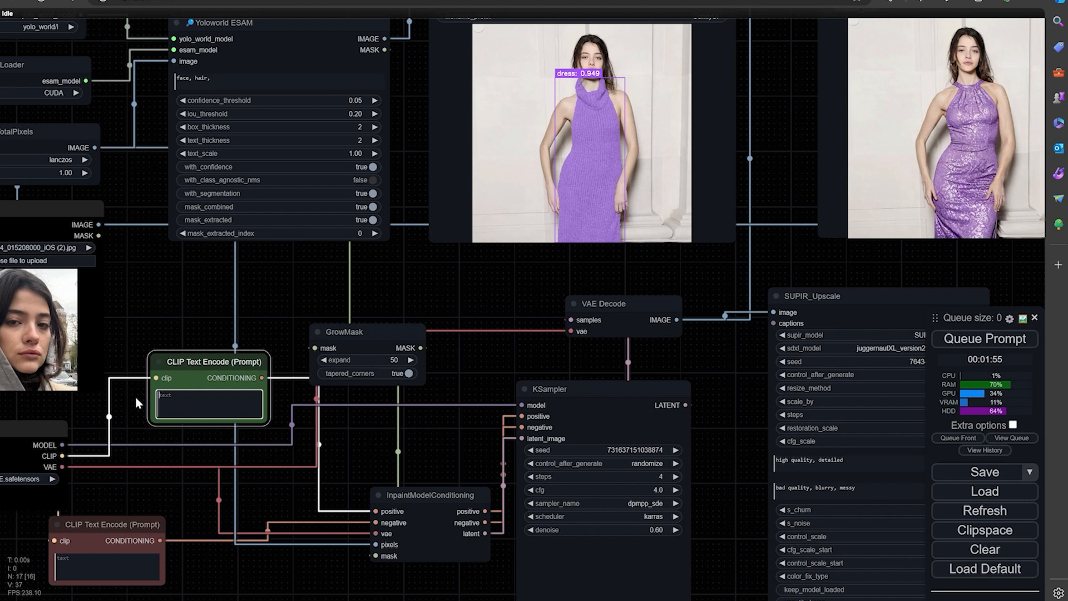
type("pink hair")
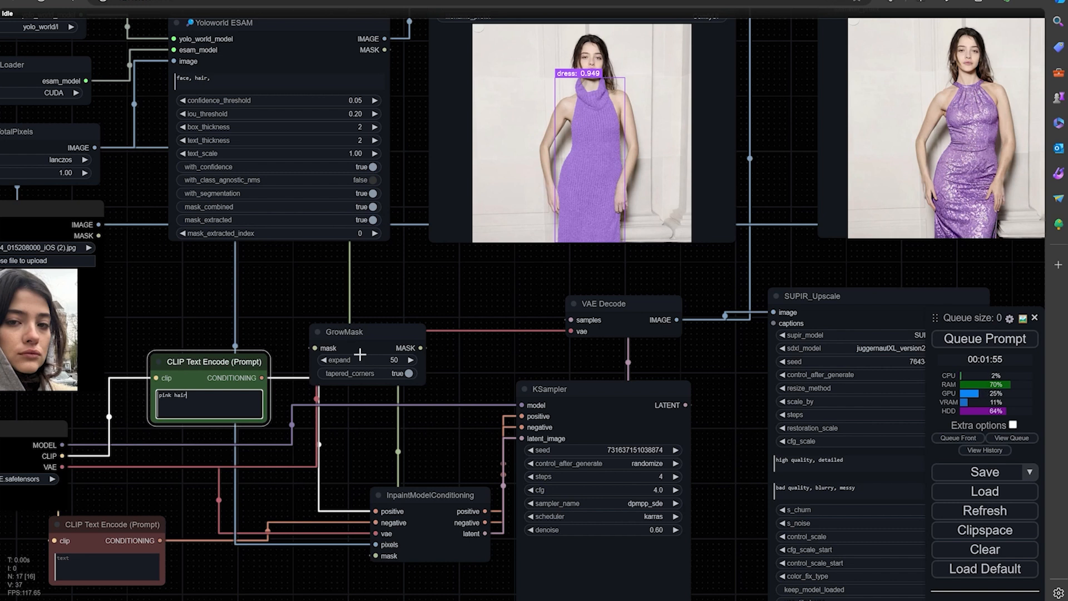
Run the pink hair workflow and slide the Image Comparer against the original.
left_click(983, 339)
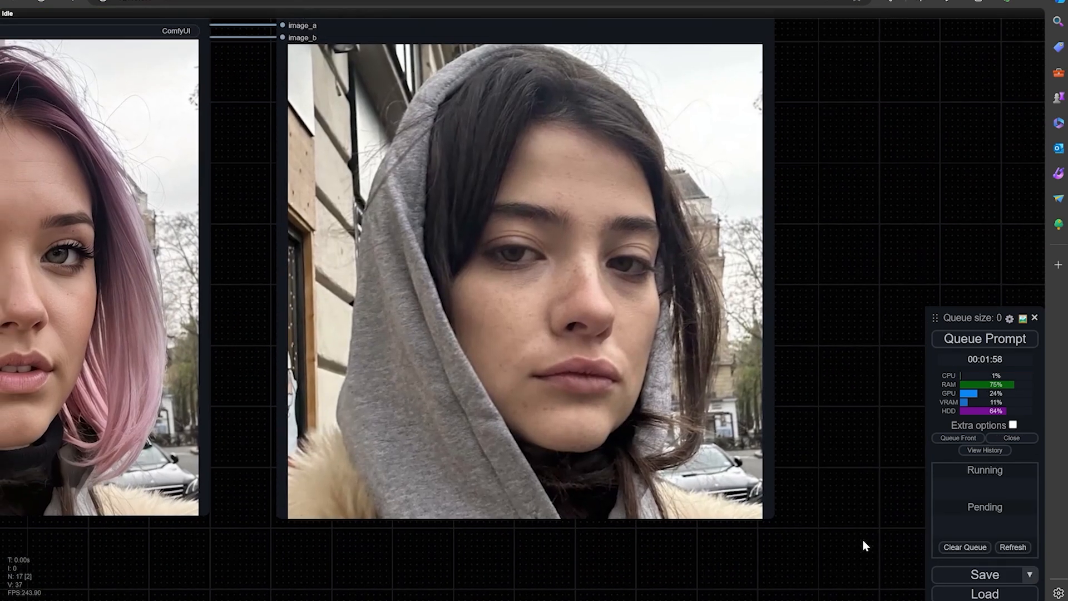
mouse_move(303, 576)
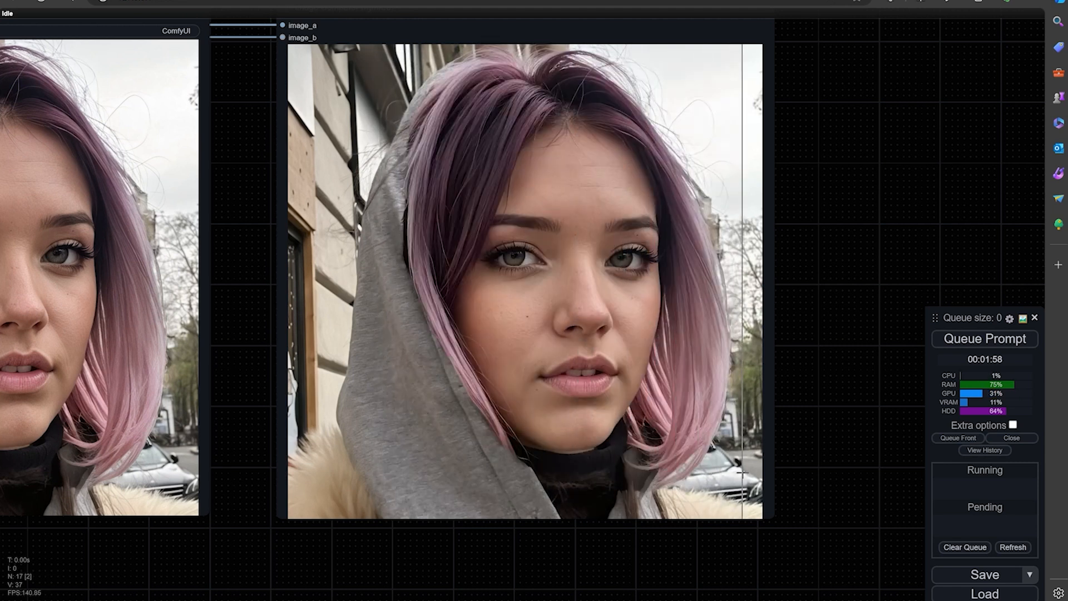
left_click_drag(739, 472, 610, 469)
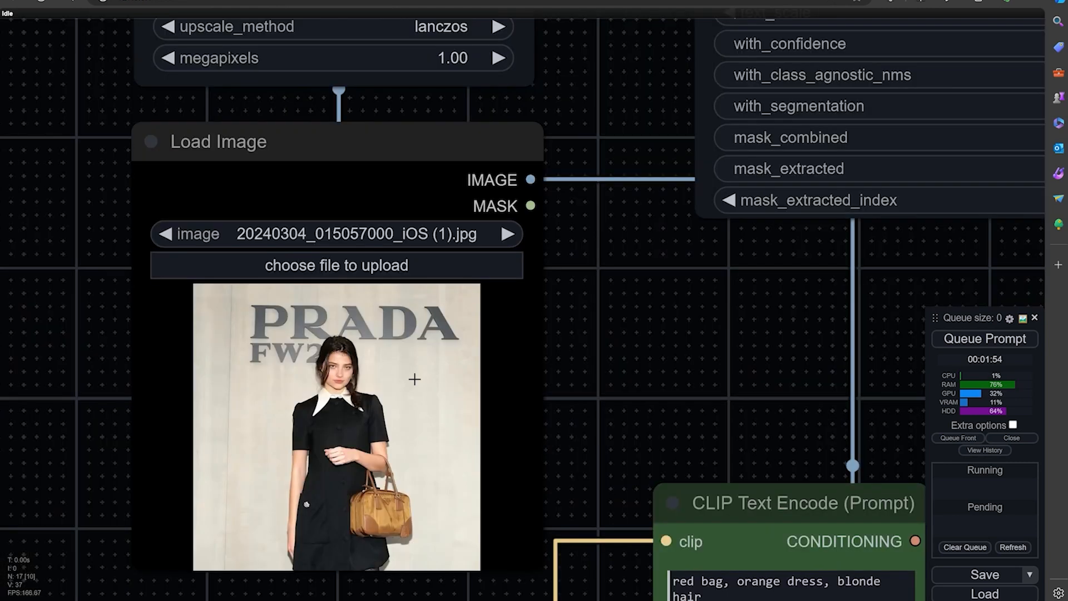
mouse_move(596, 359)
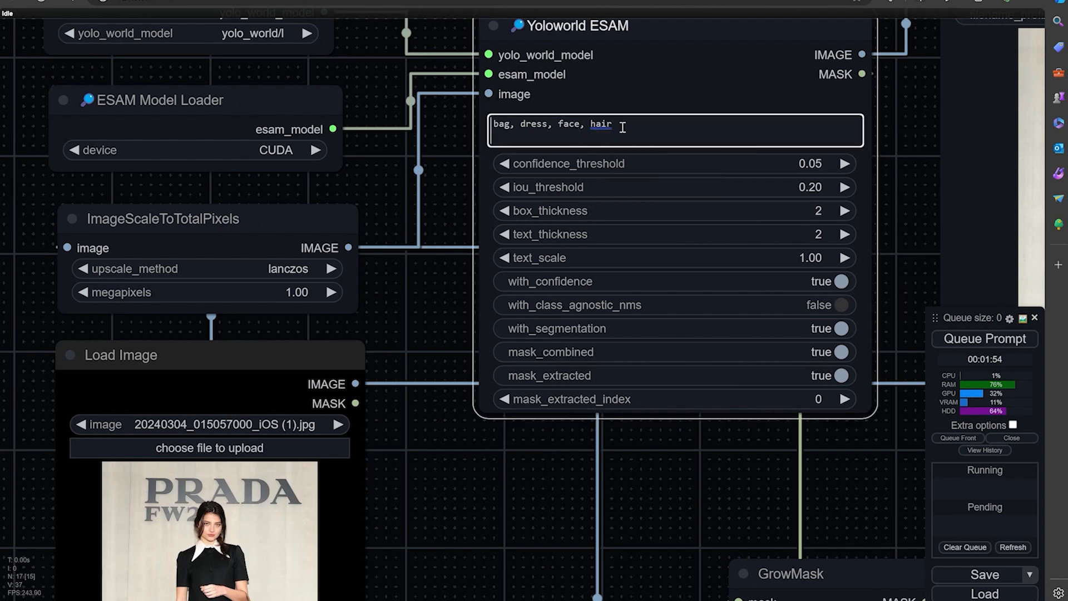
Change ESAM categories to 'face, bag' and trim the prompt to 'red bag'.
key("backspace")
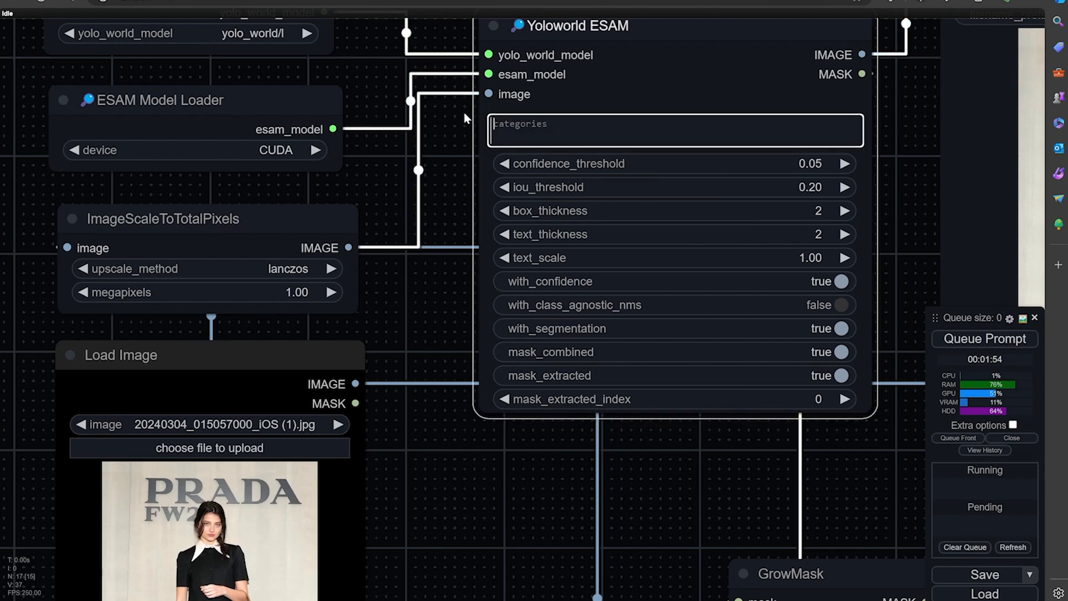
type("face,")
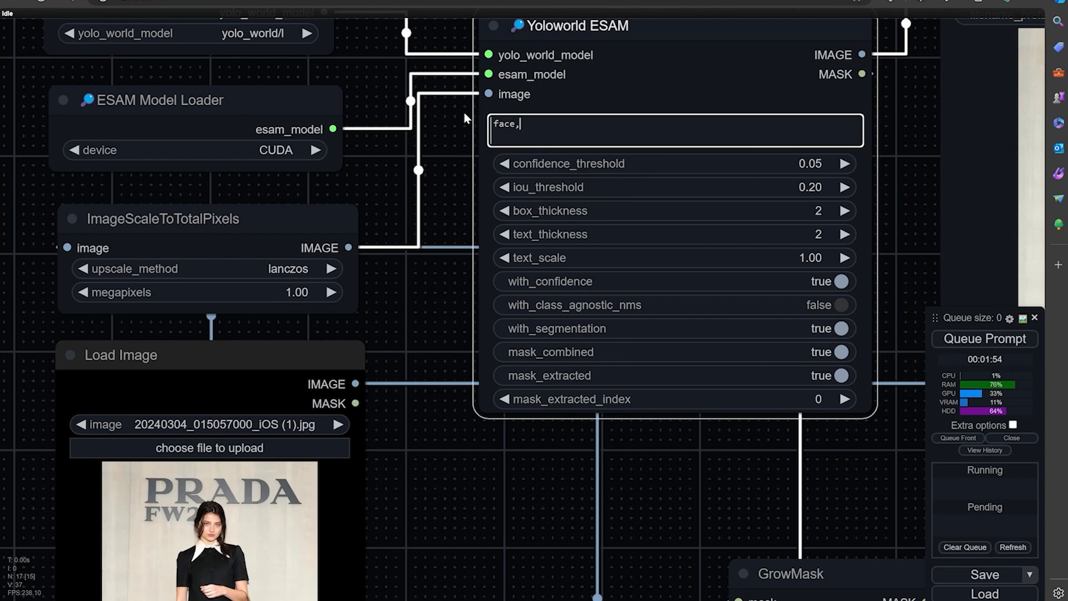
type("bag")
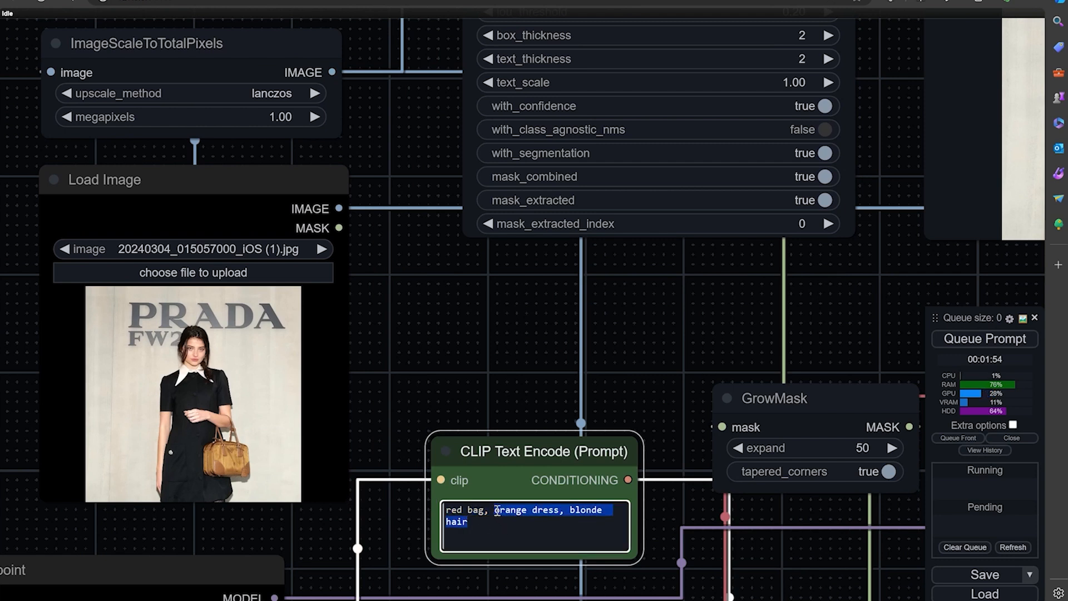
key("Delete")
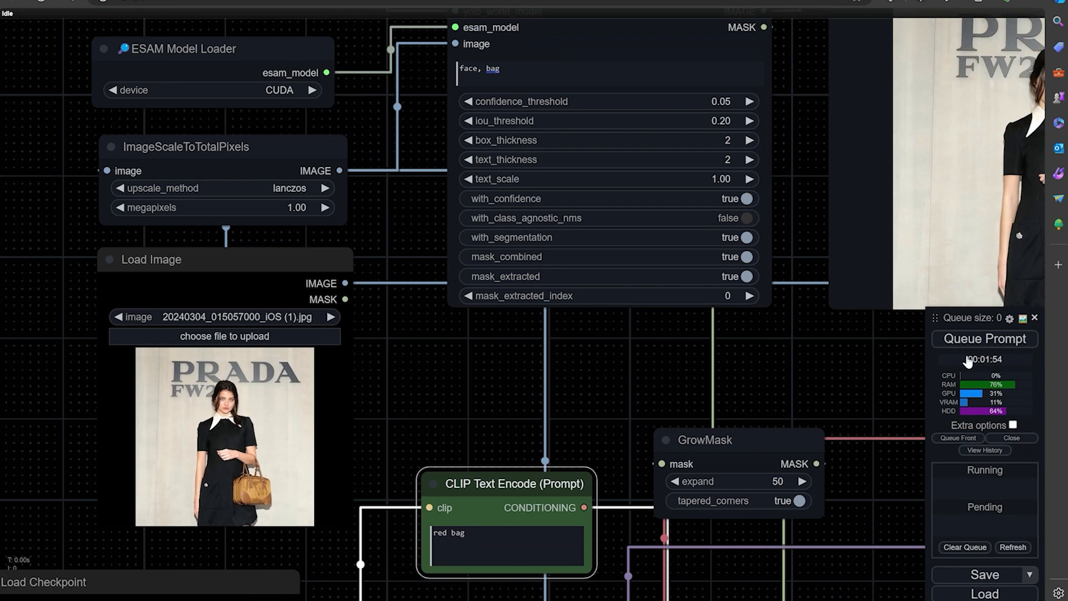
left_click(983, 338)
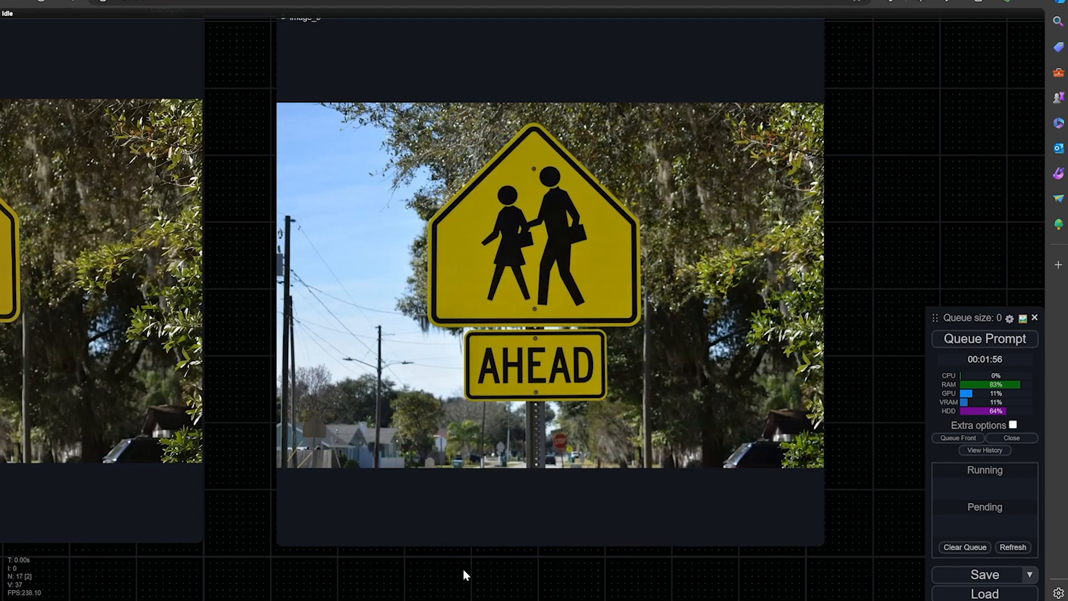
mouse_move(373, 558)
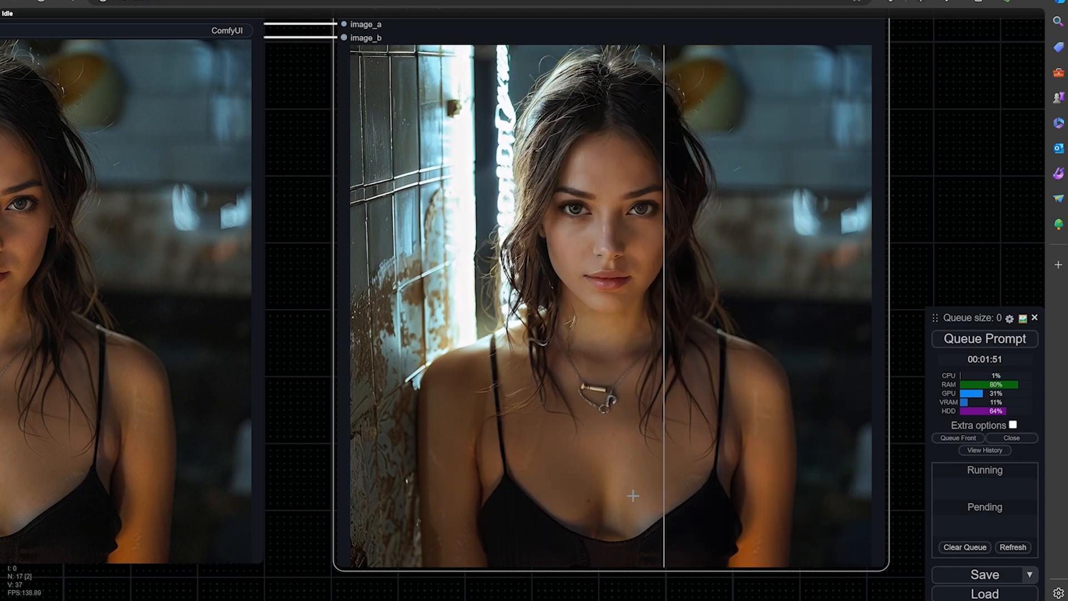
Slide the Image Comparer divider between the original and altered tank-top portrait.
left_click_drag(664, 492, 740, 492)
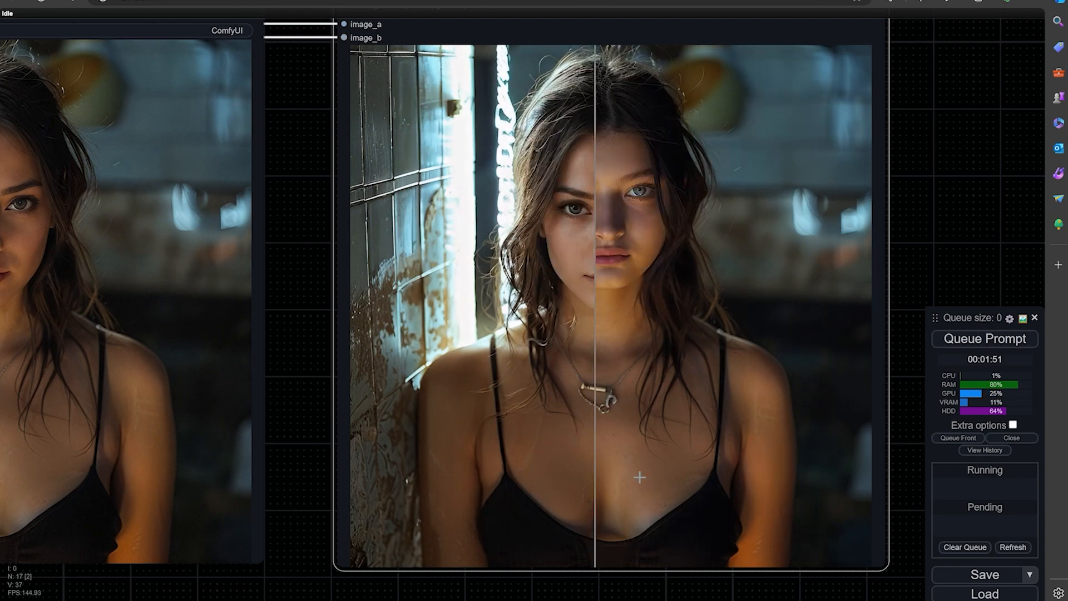
left_click_drag(639, 476, 455, 481)
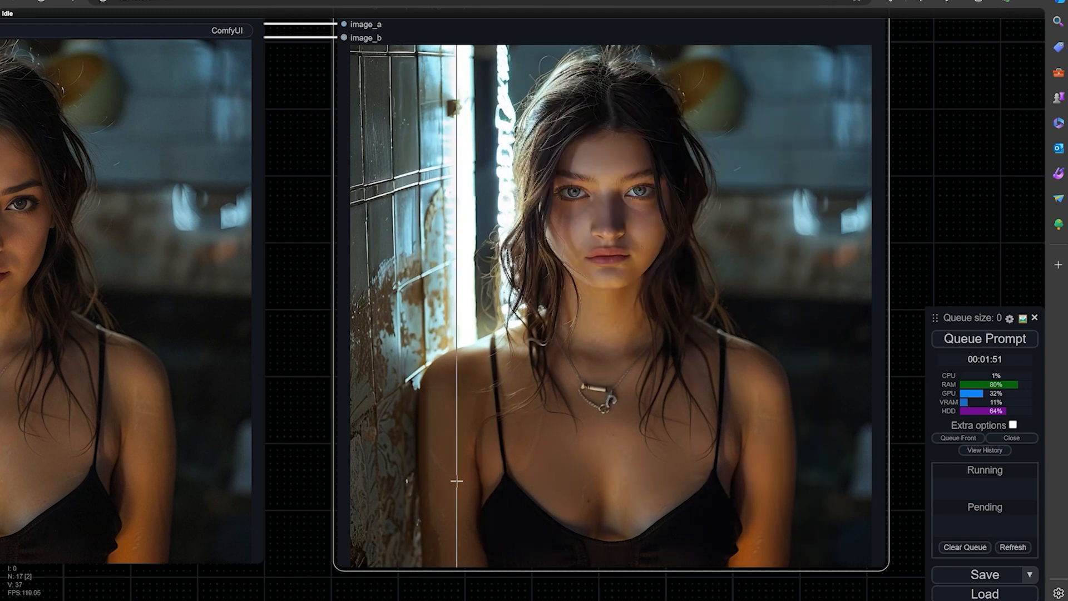